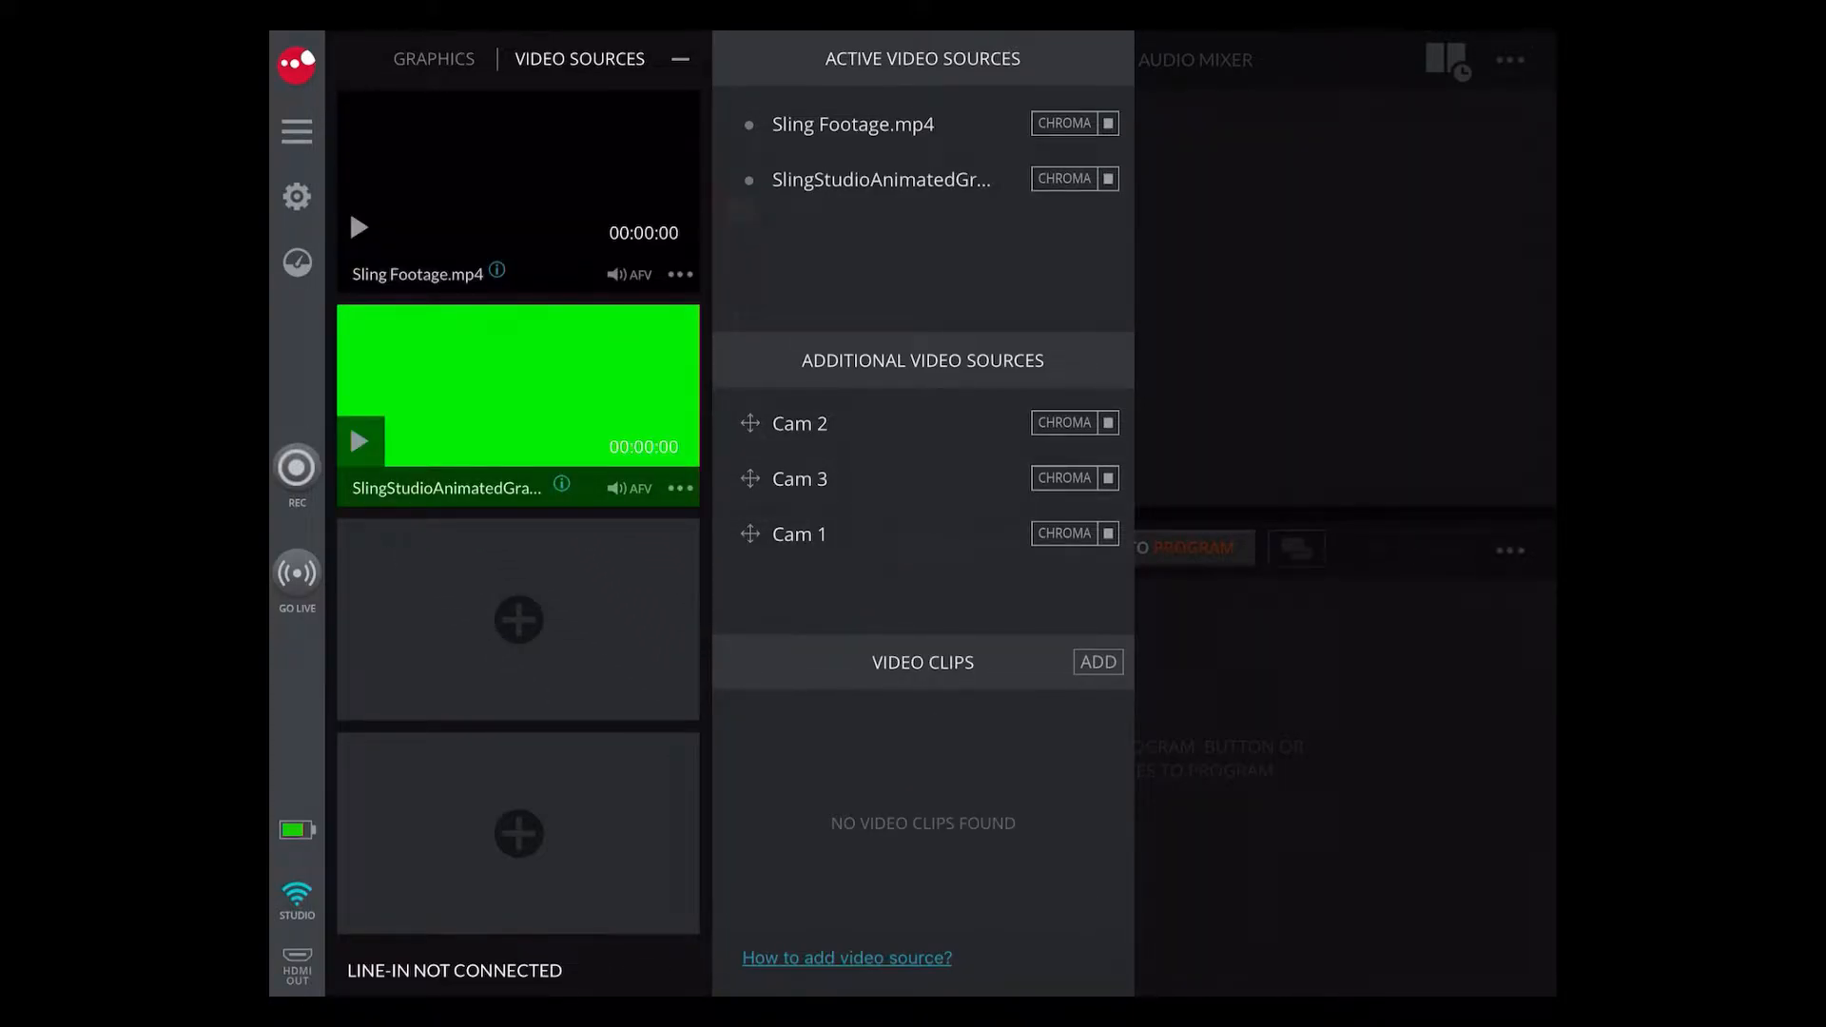
# Step: Open chroma key settings for SlingStudioAnimatedGraphics and play the clip until its red banner shows
pyautogui.click(681, 488)
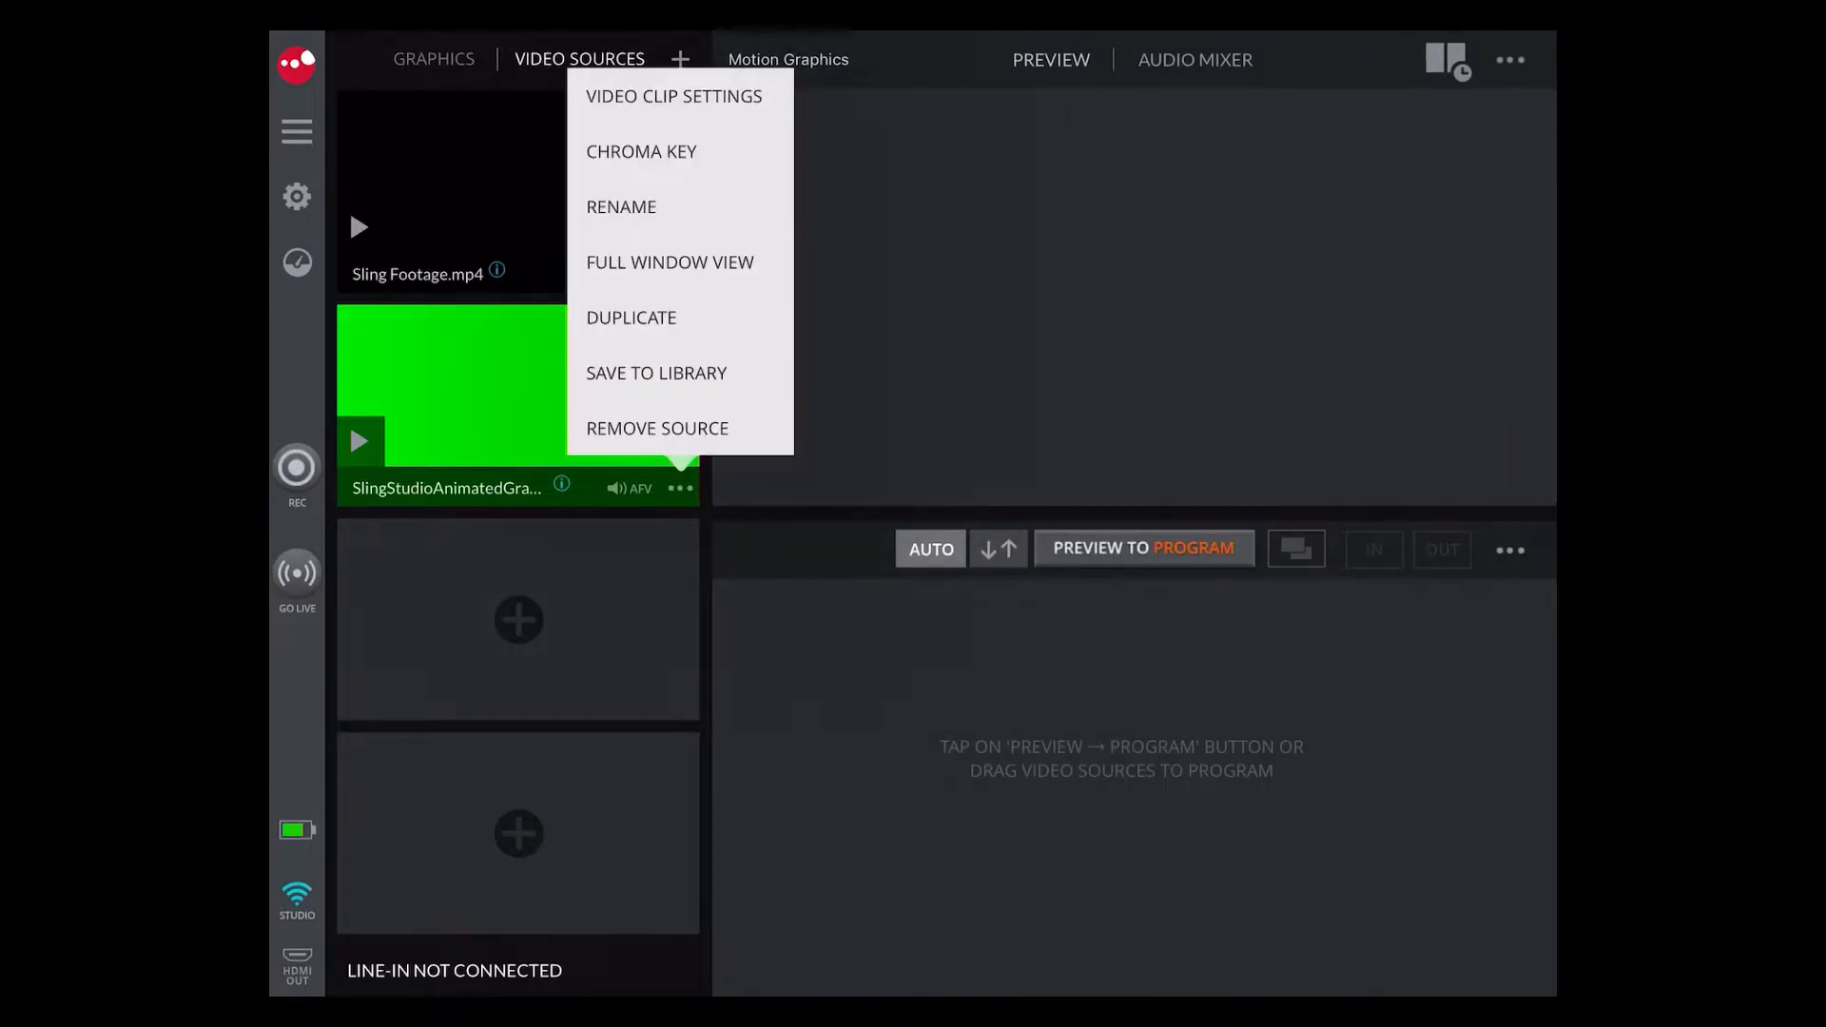
pyautogui.click(641, 151)
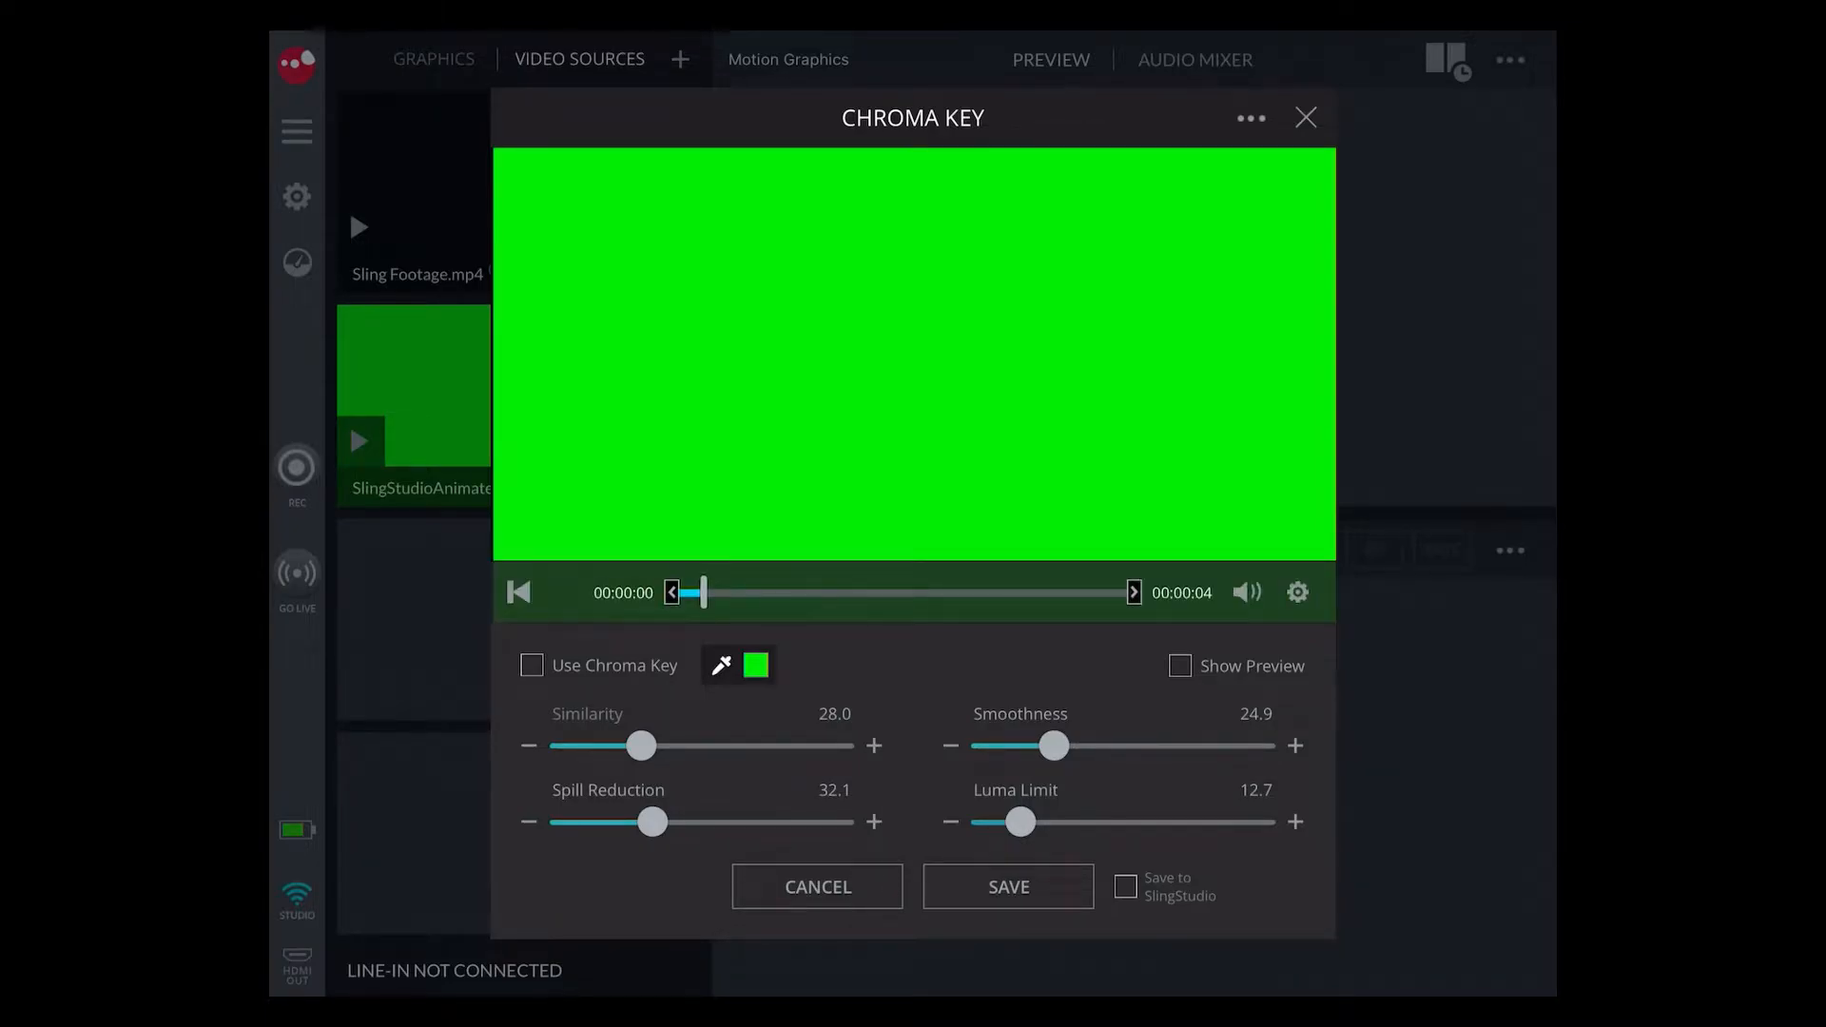
pyautogui.click(566, 592)
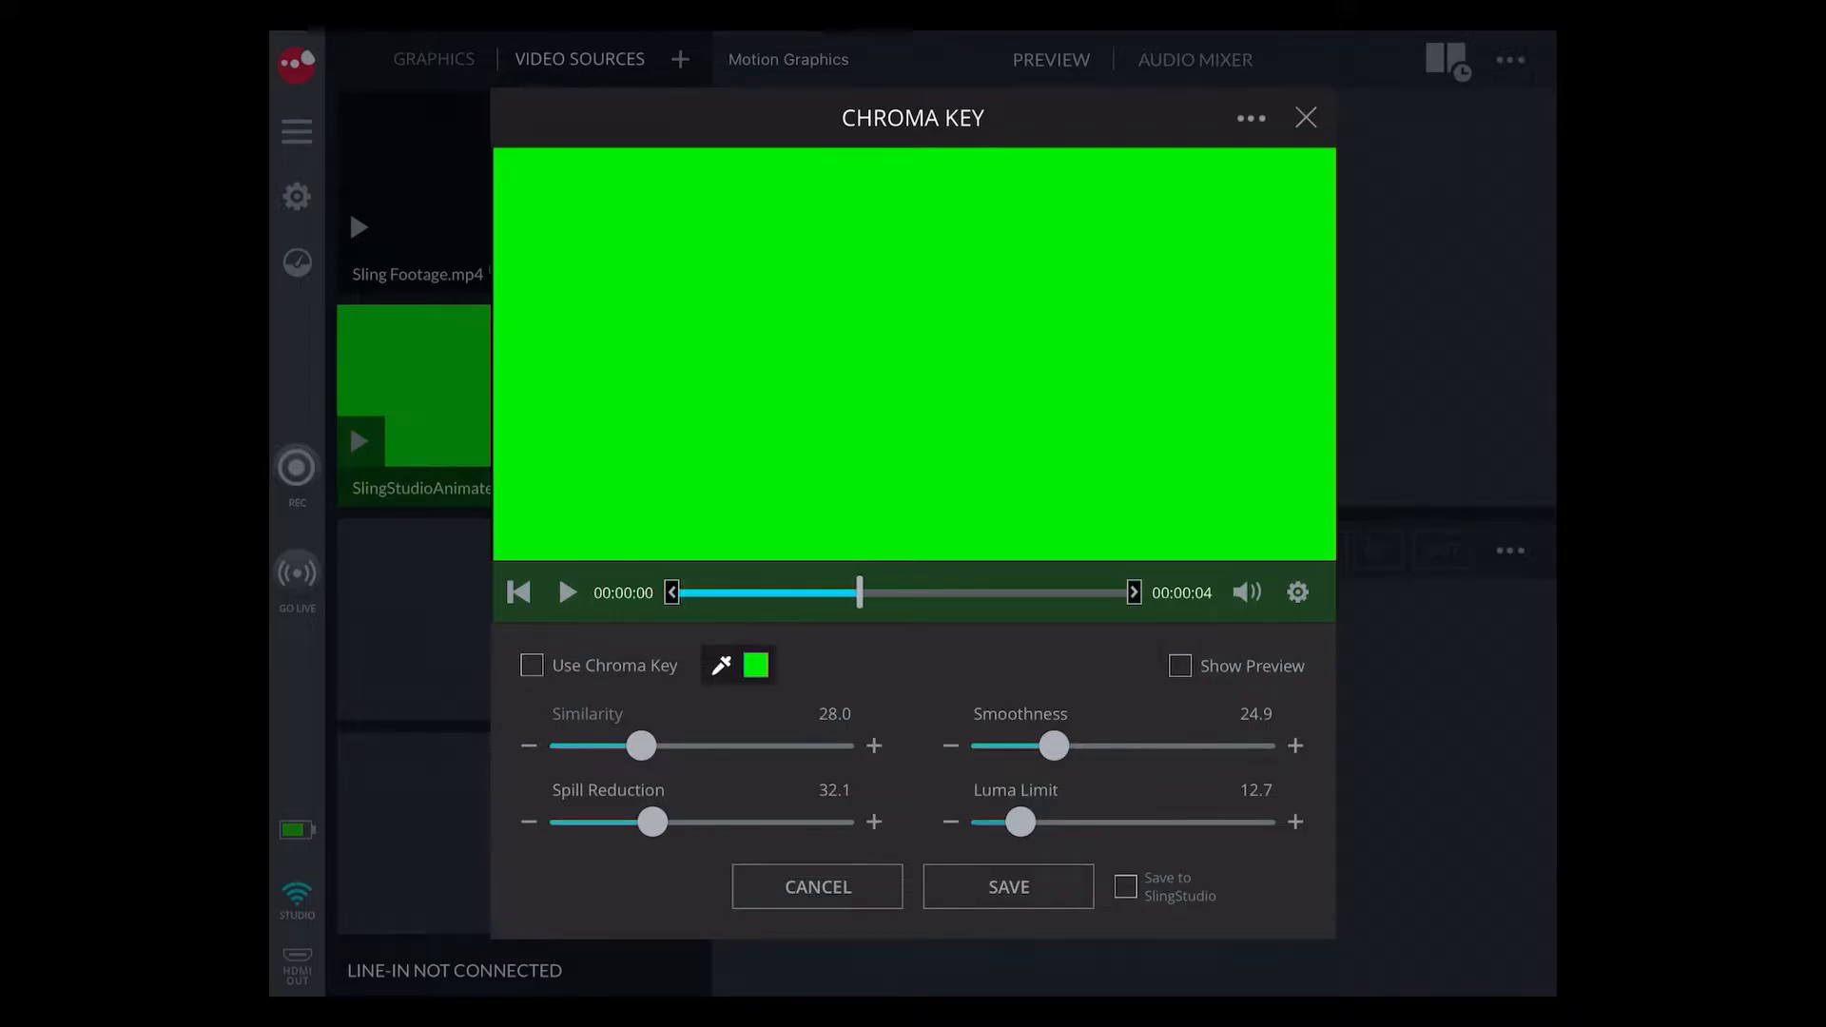
pyautogui.click(567, 592)
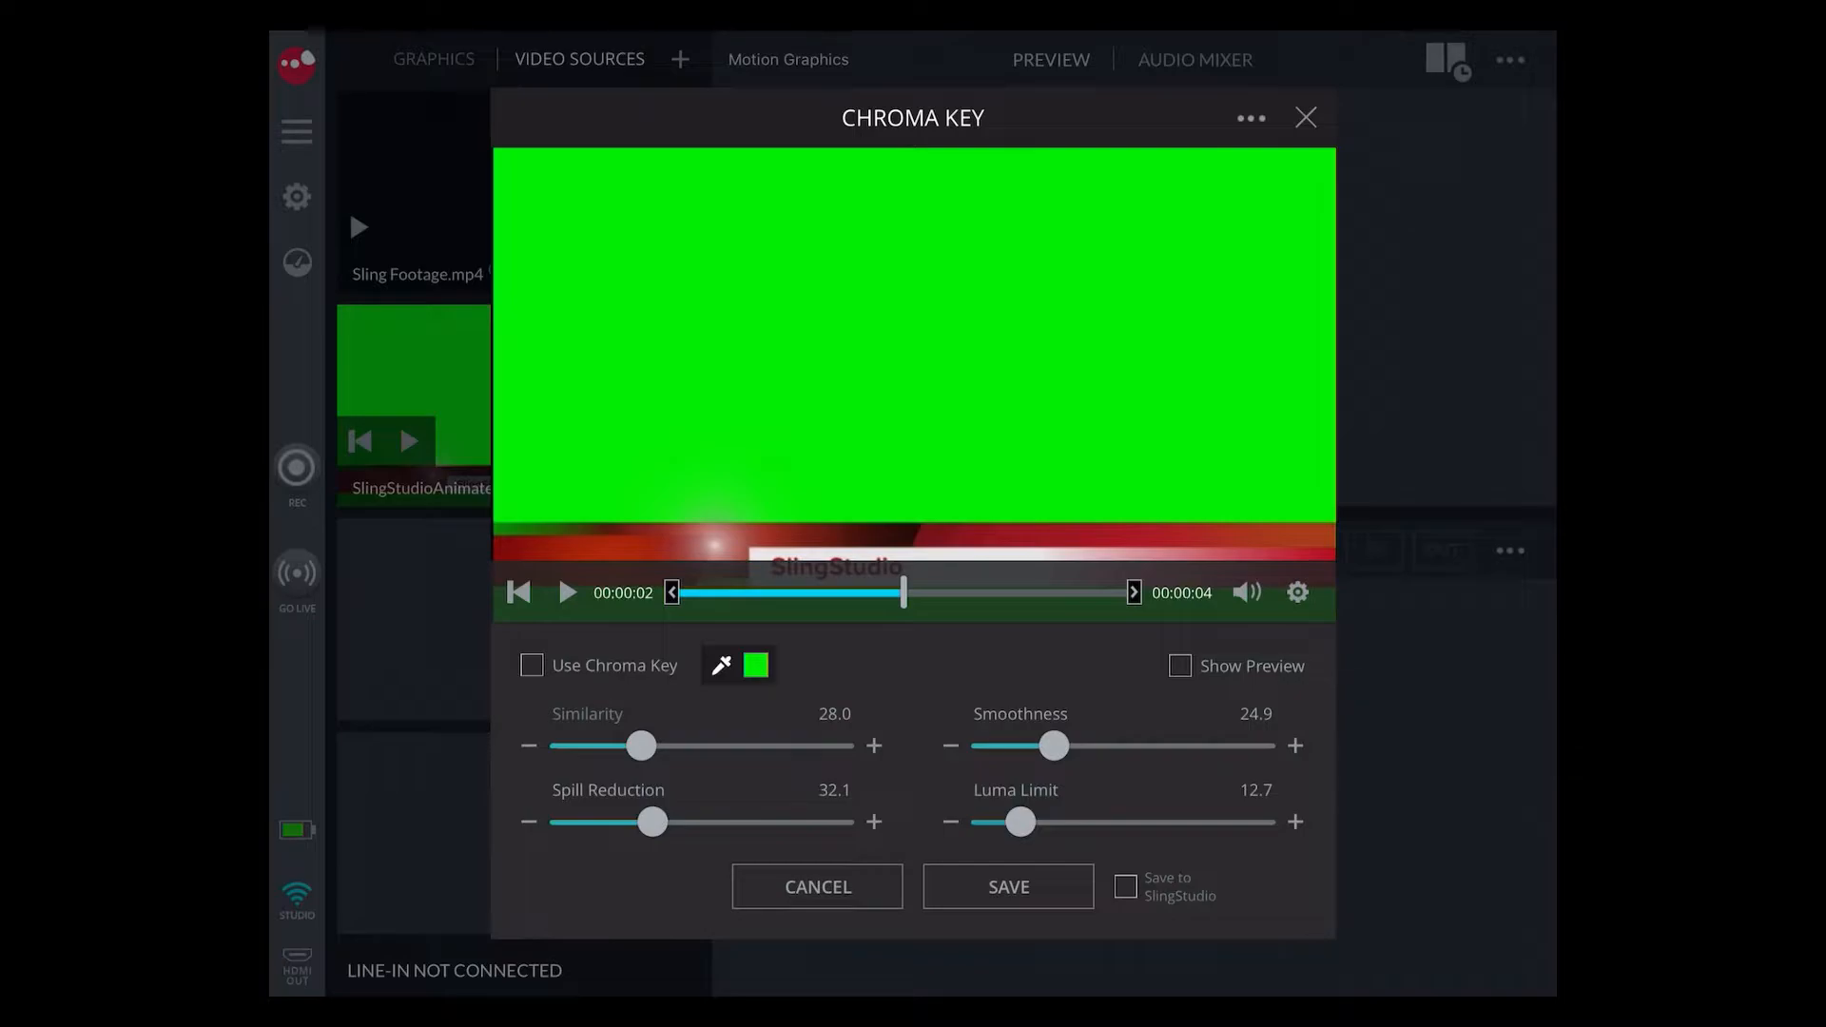
# Step: Toggle the clip's Auto Play off and back on, then show its 0 dB audio level
pyautogui.click(1297, 592)
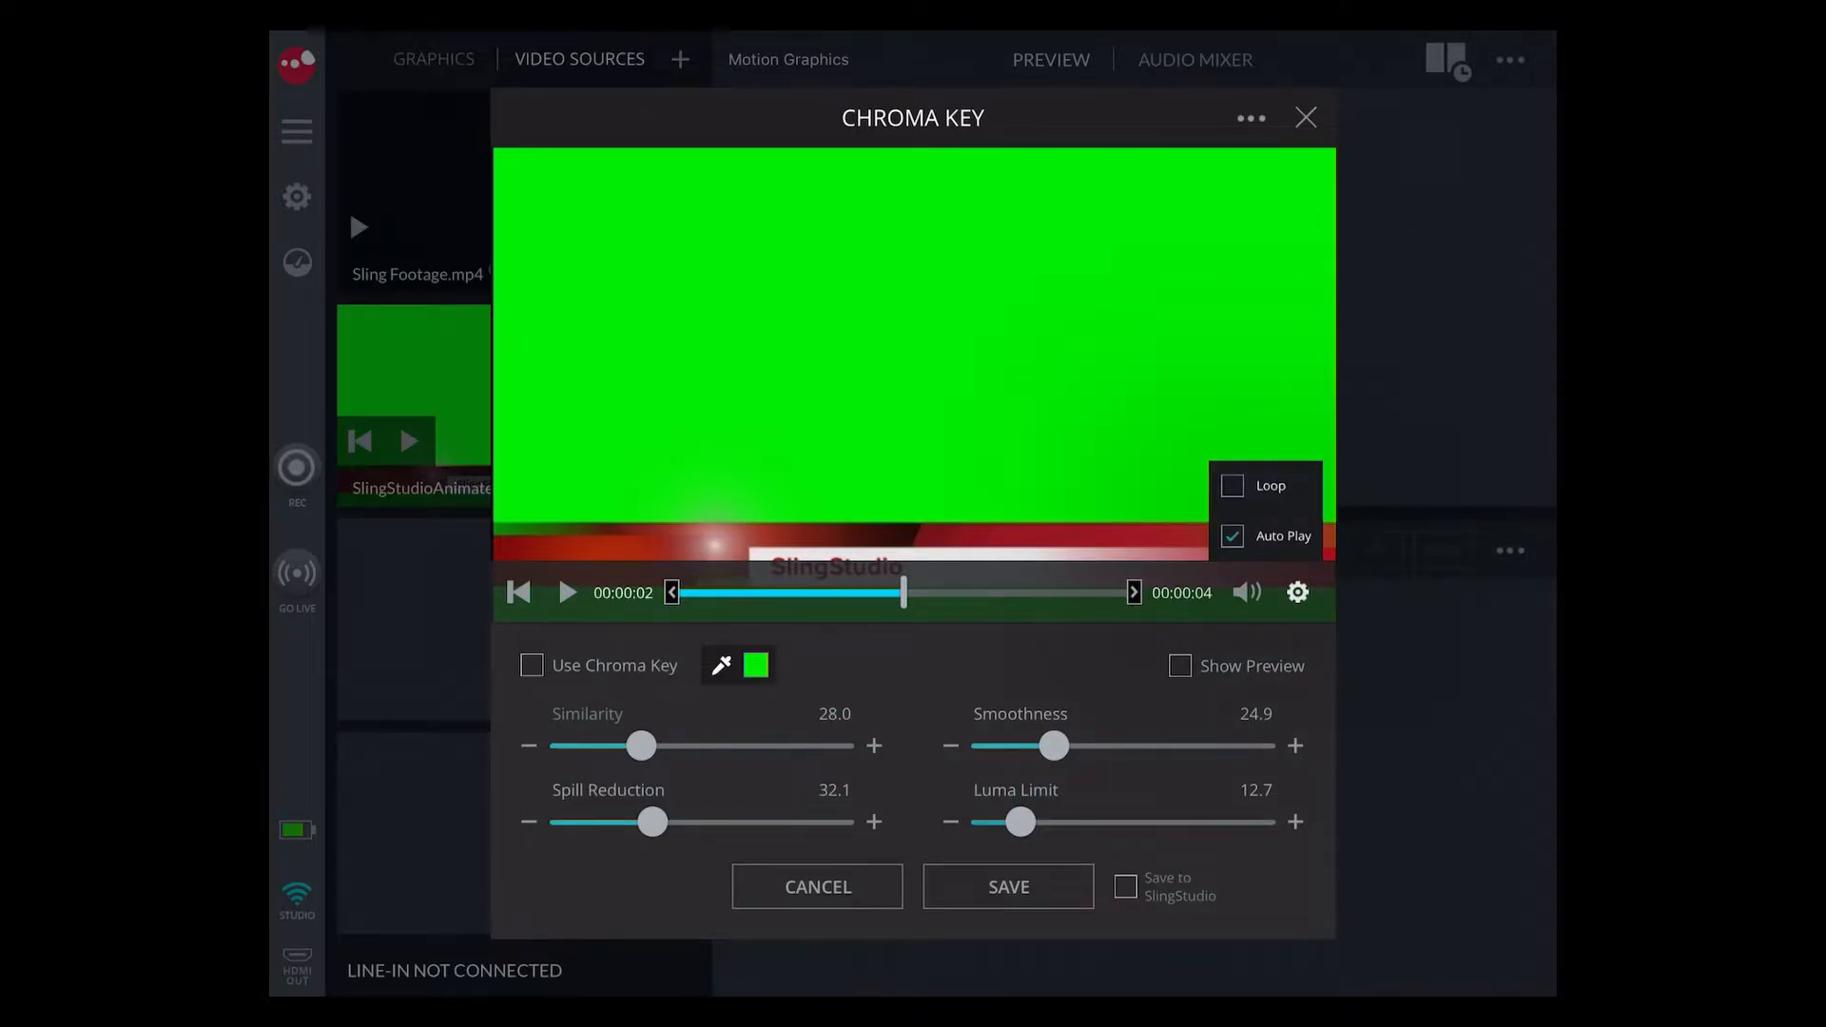
pyautogui.click(1232, 537)
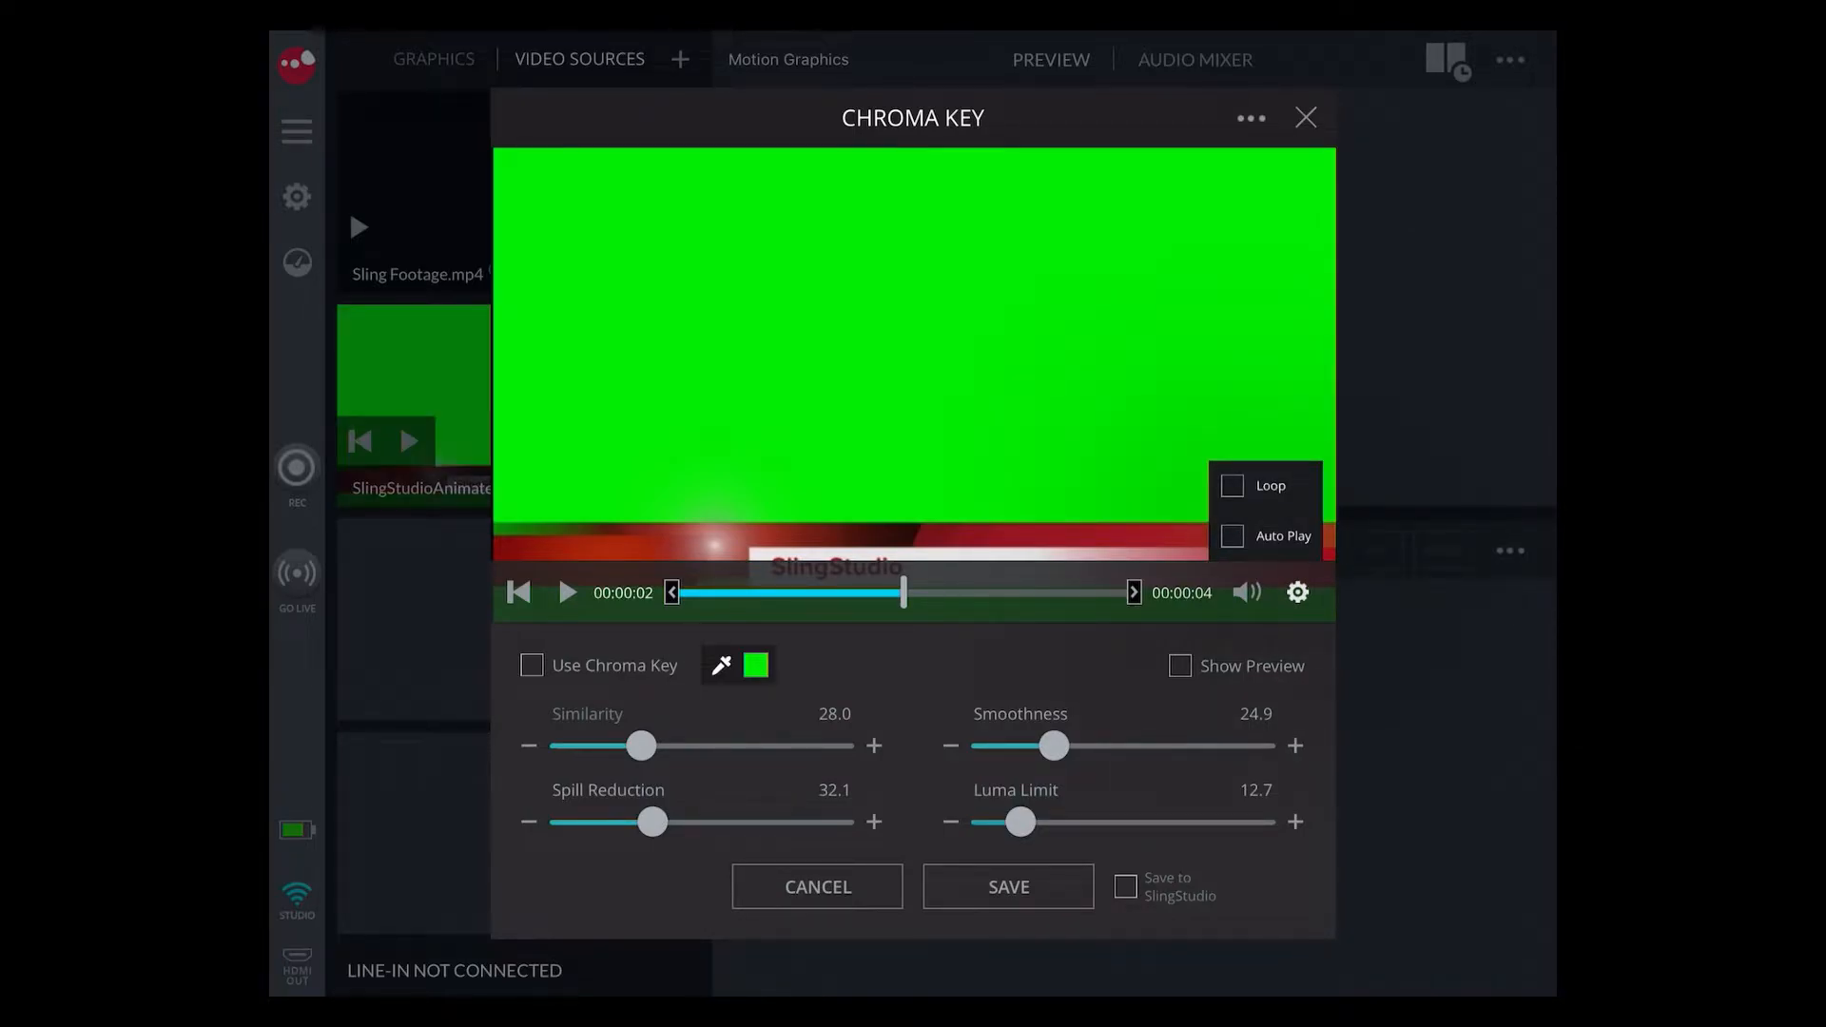
pyautogui.click(1231, 535)
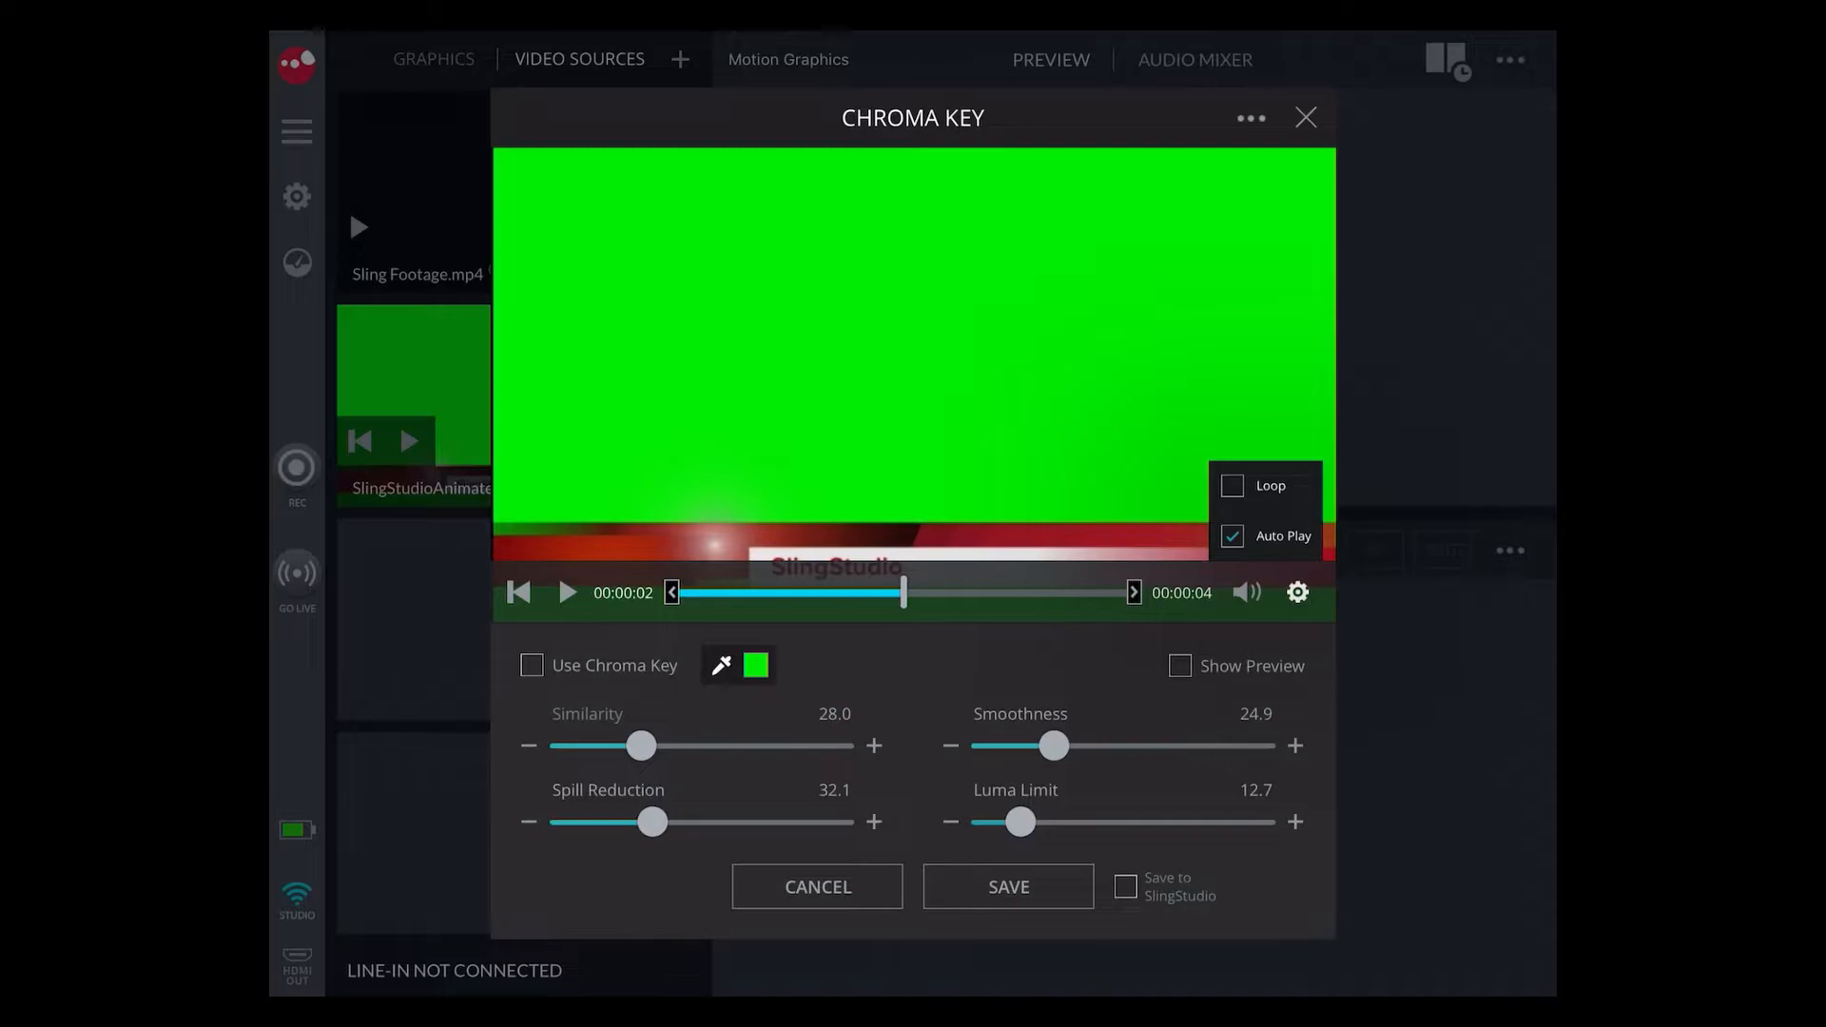
pyautogui.click(1247, 593)
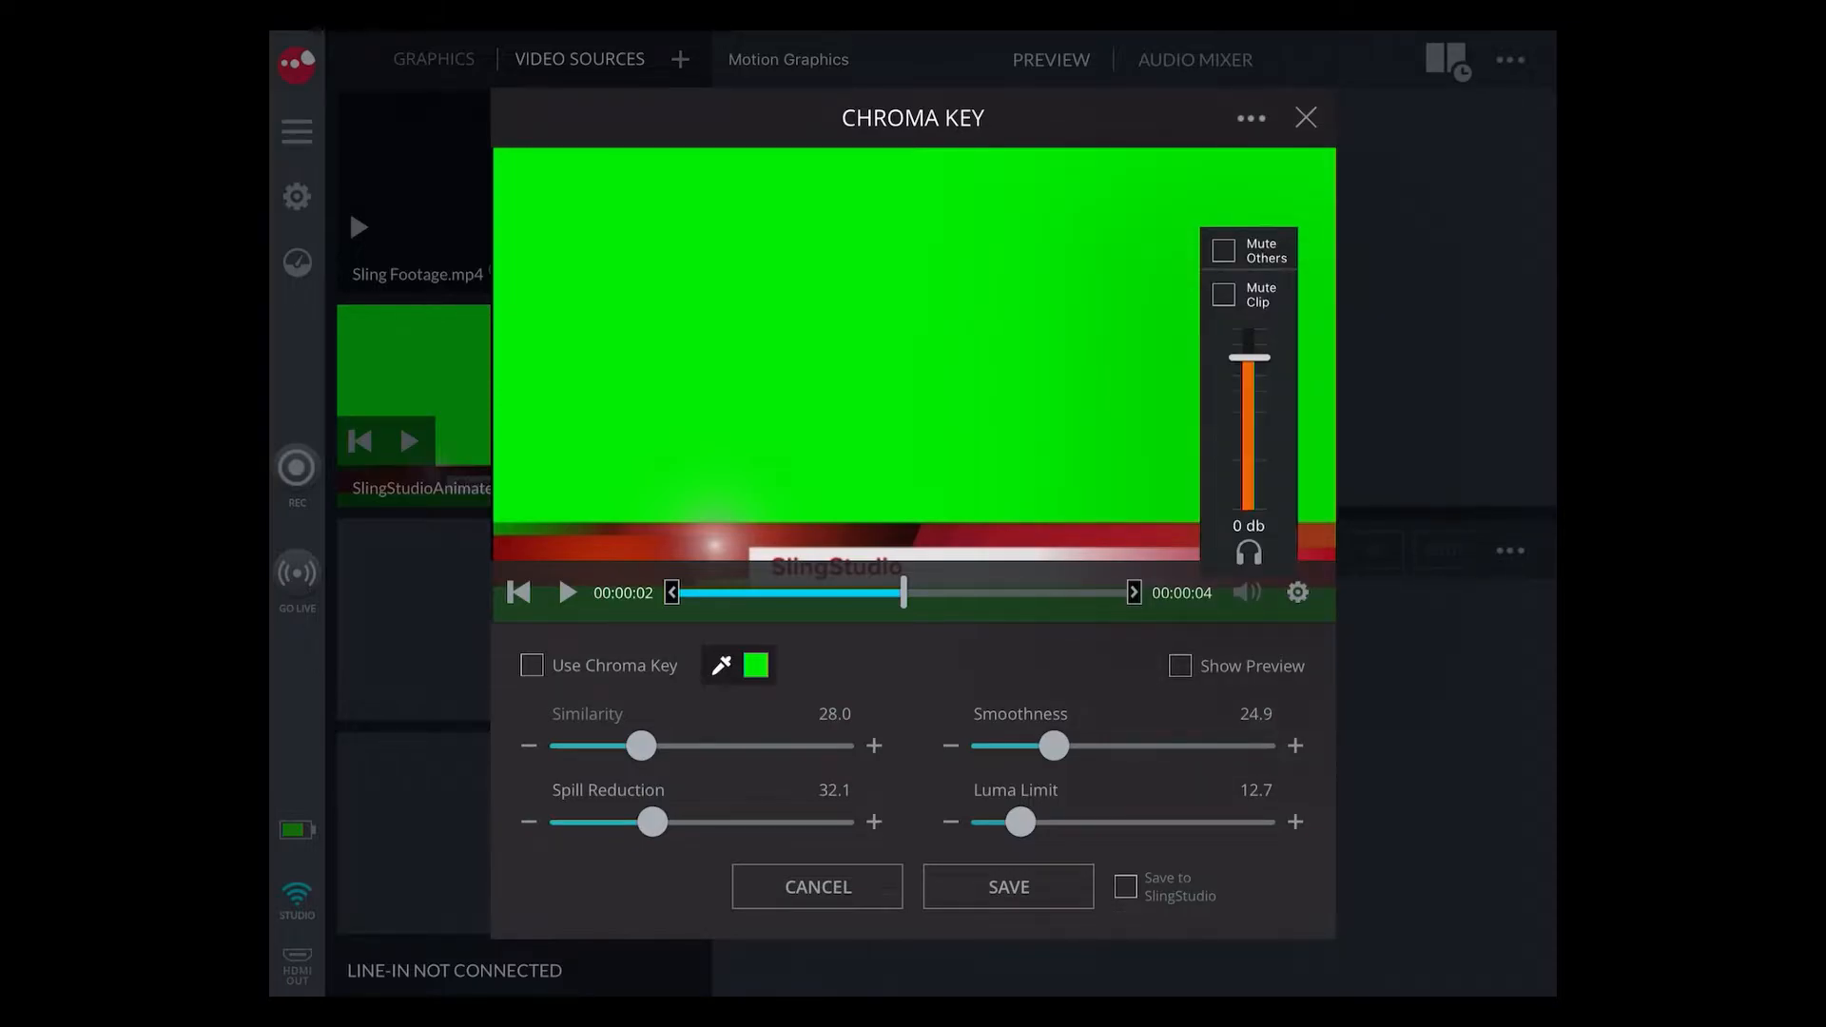
# Step: Lower the graphics clip's audio to -4 dB, mute it, and play the full banner
pyautogui.moveTo(1247, 355); pyautogui.dragTo(1247, 374)
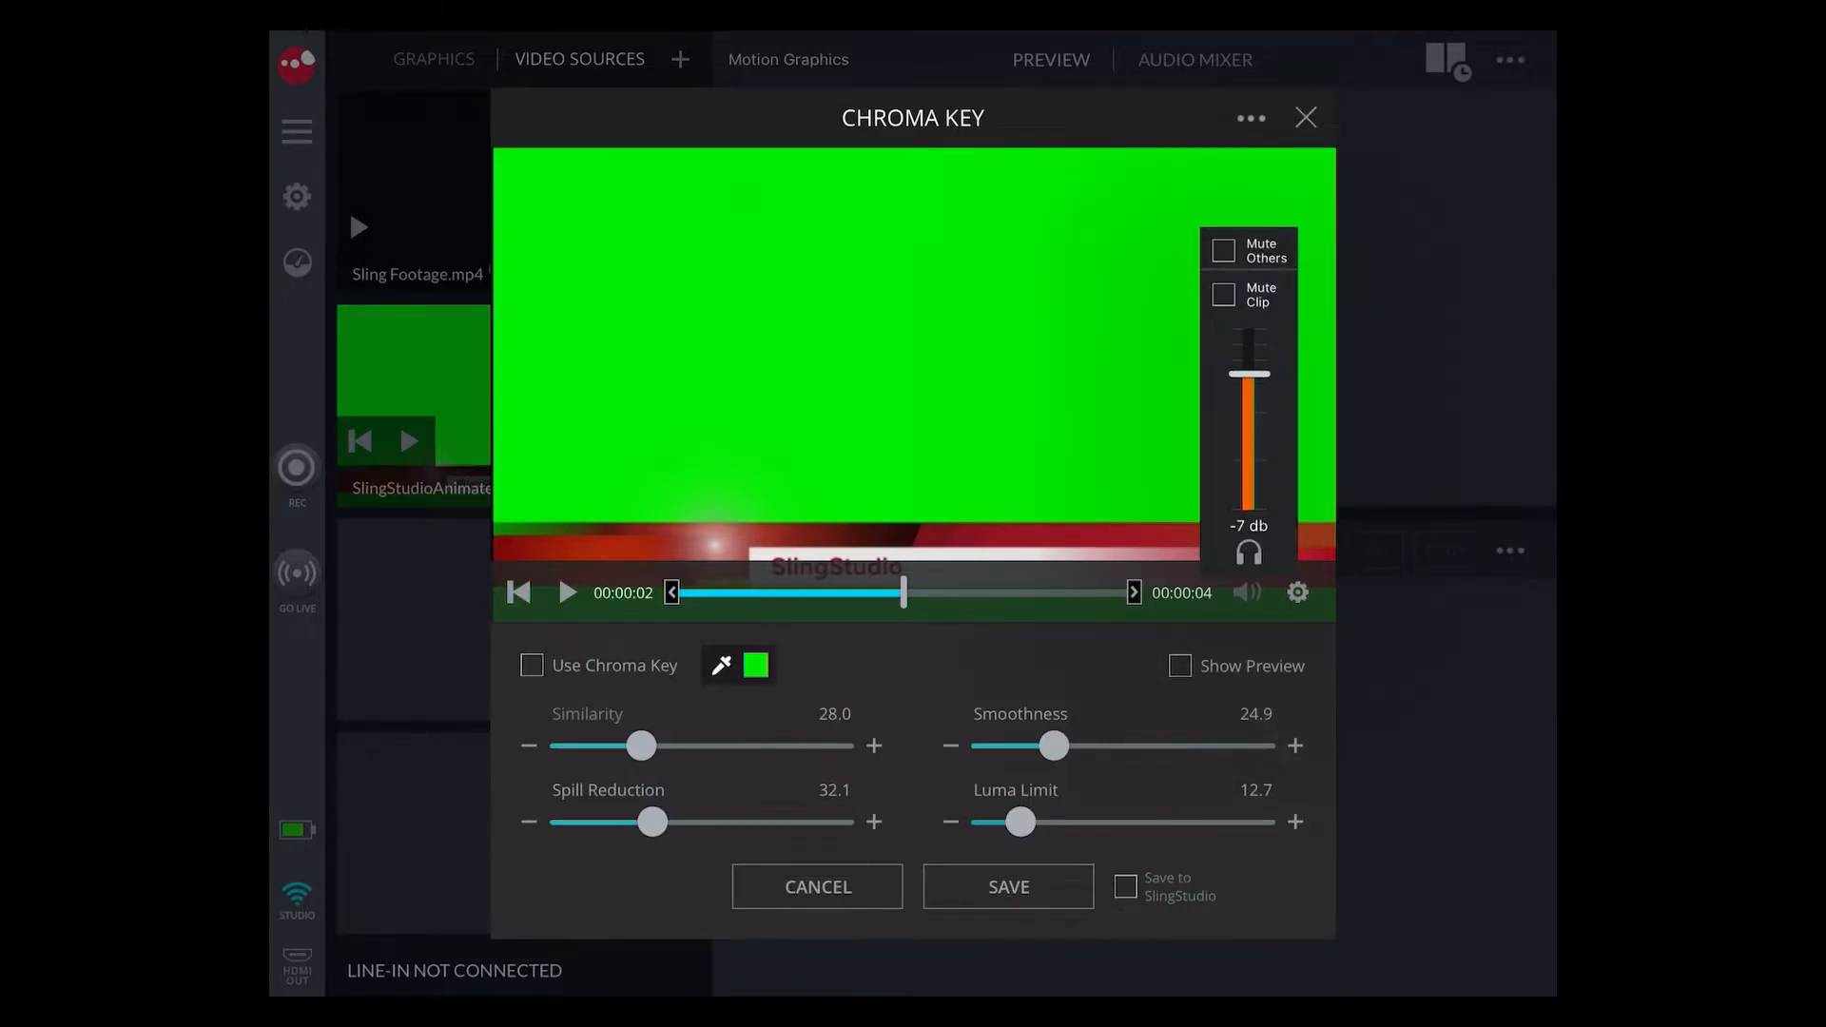
pyautogui.click(1222, 294)
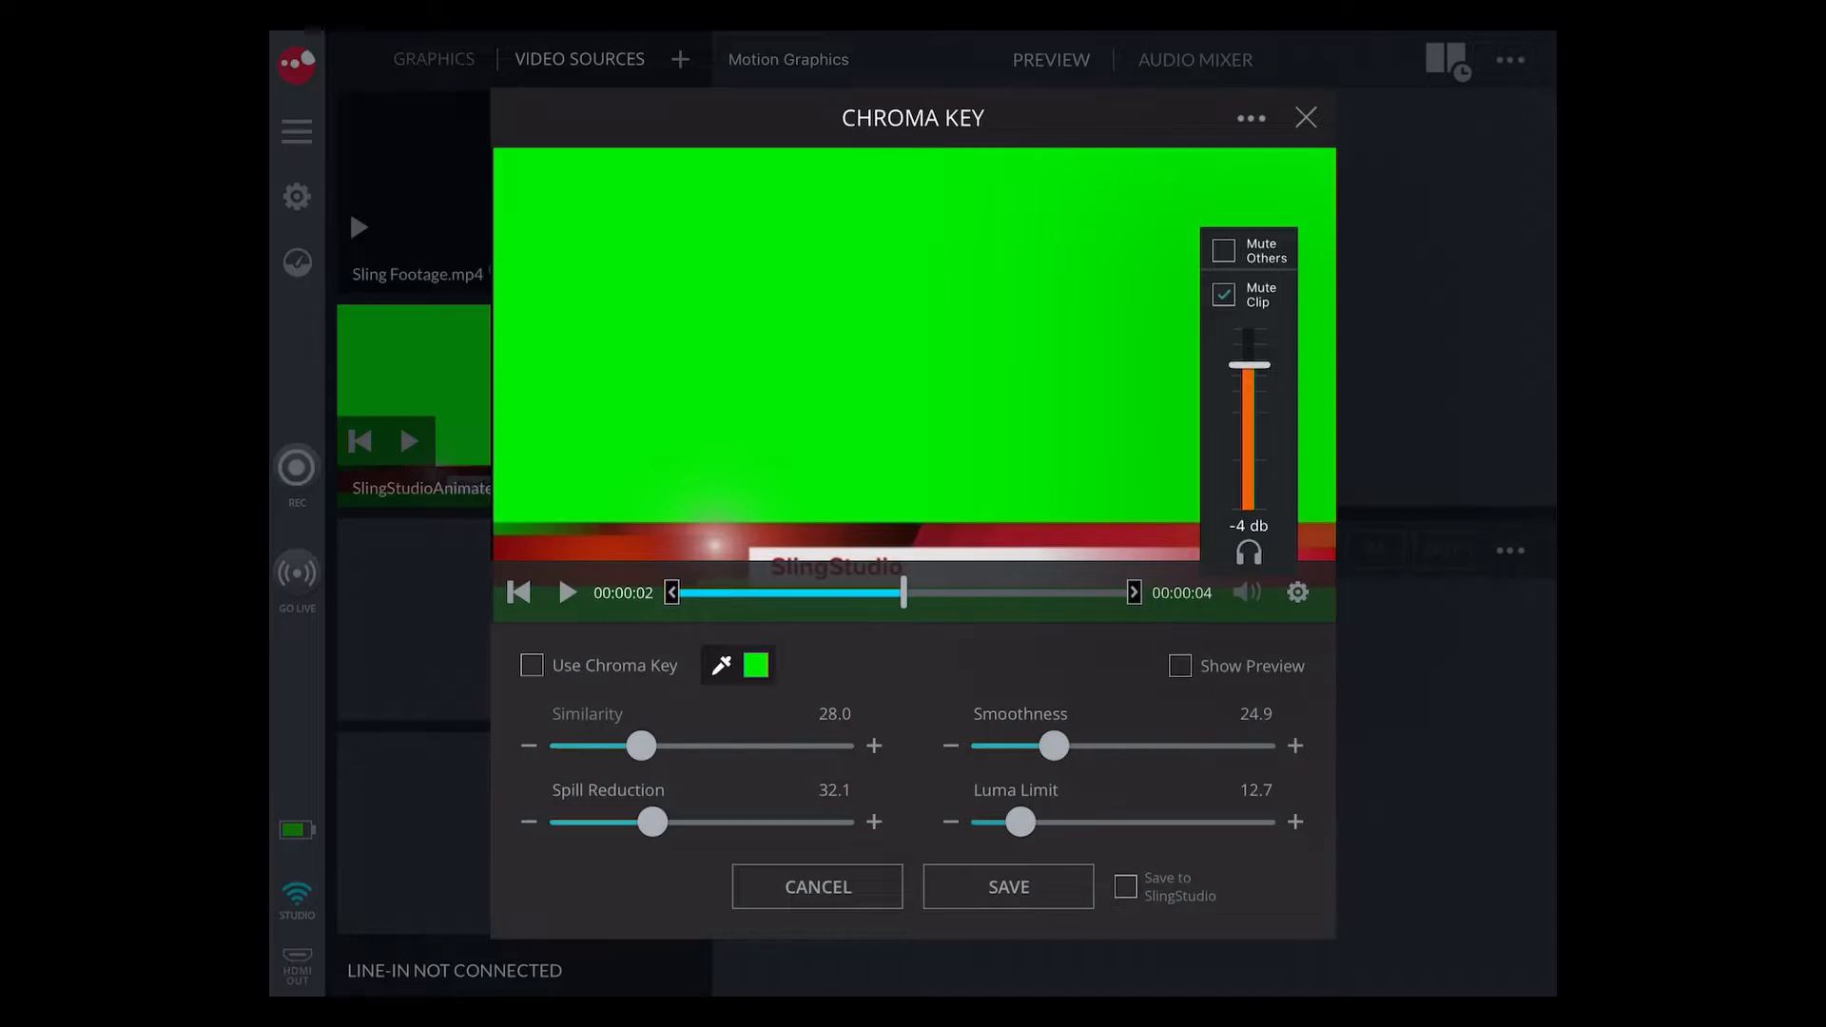
pyautogui.click(1248, 592)
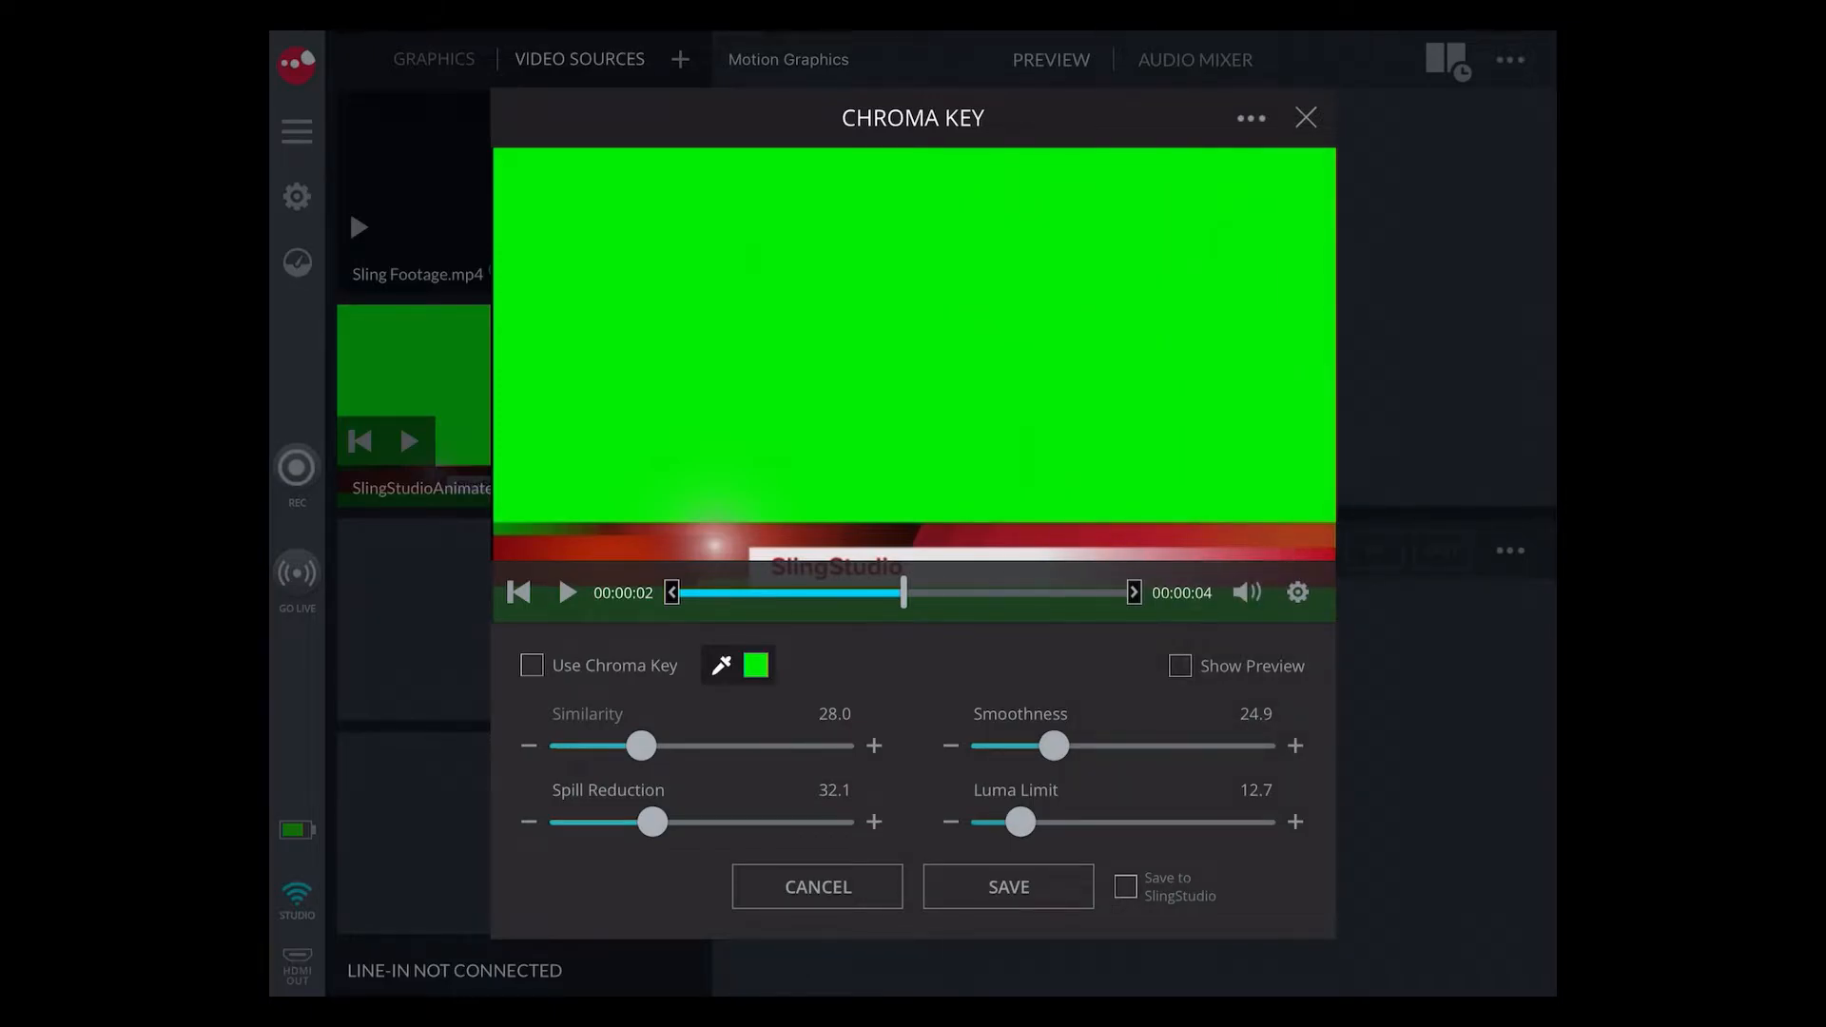
pyautogui.click(721, 665)
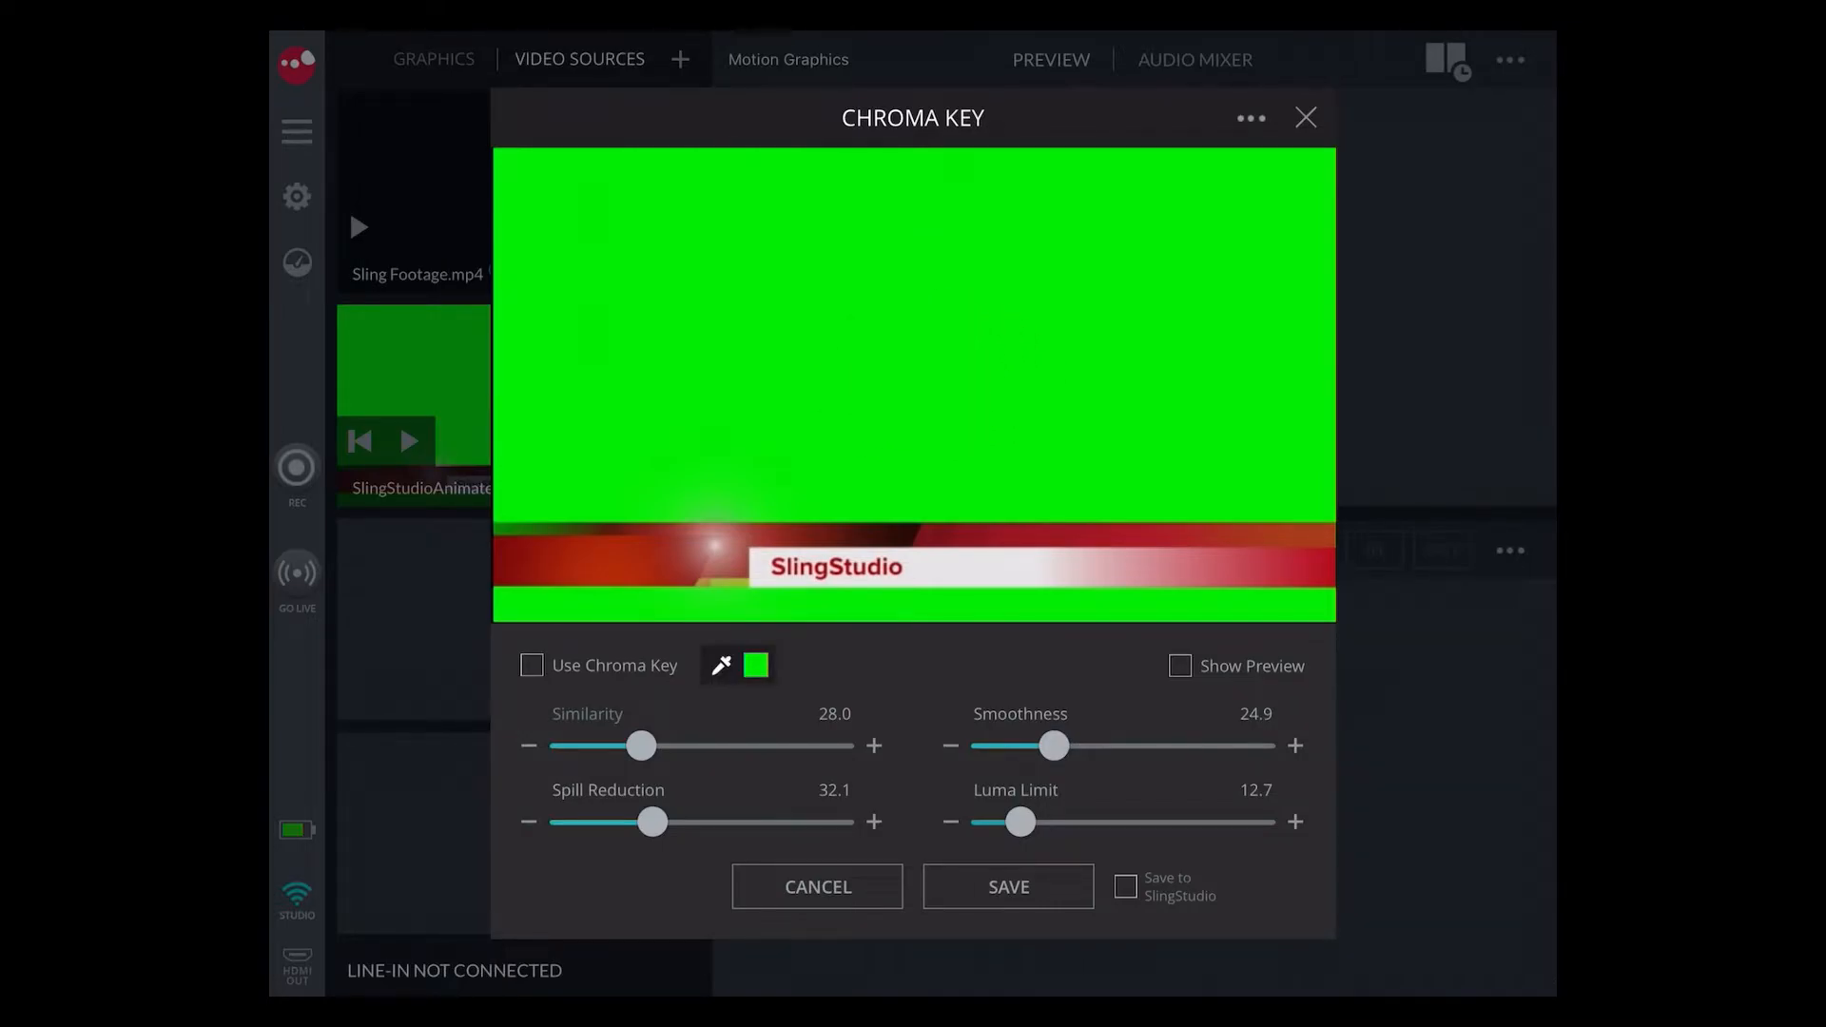
# Step: Enable Use Chroma Key to remove the green behind the SlingStudio banner
pyautogui.click(531, 665)
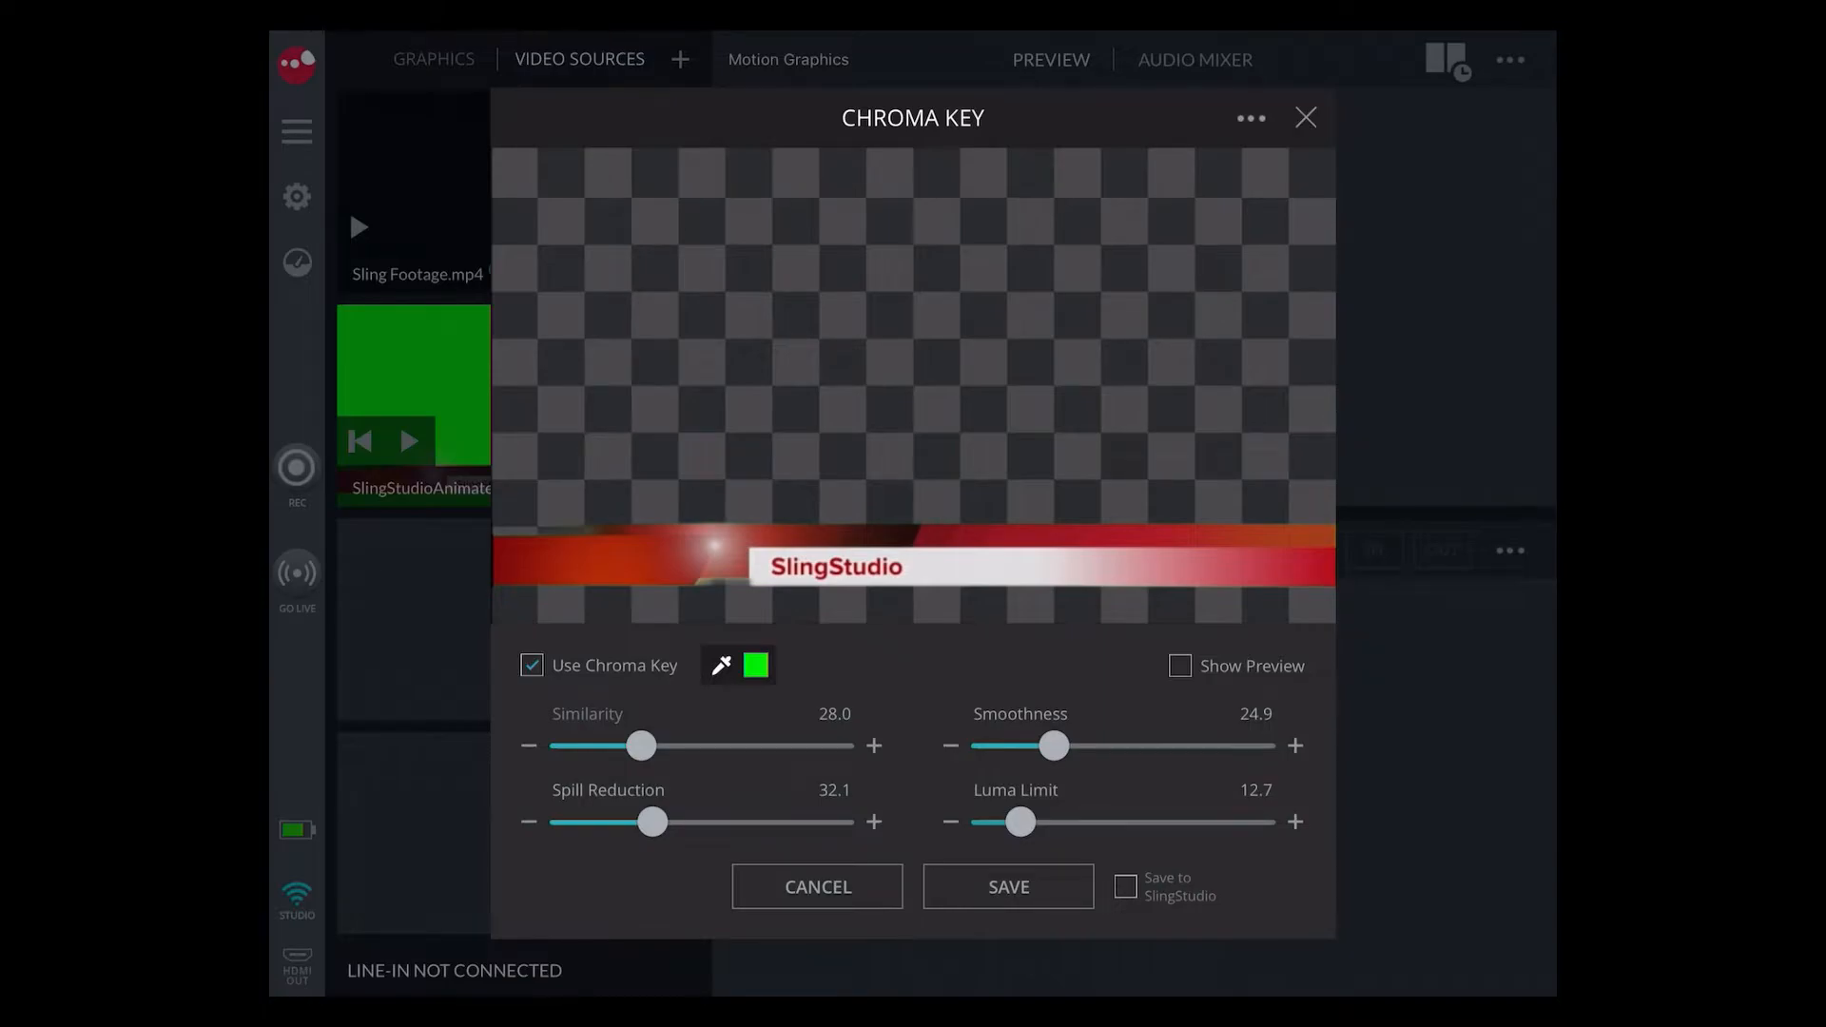
# Step: Set the key's similarity to 24.9 and smoothness to 10.9
pyautogui.moveTo(639, 745); pyautogui.dragTo(643, 745)
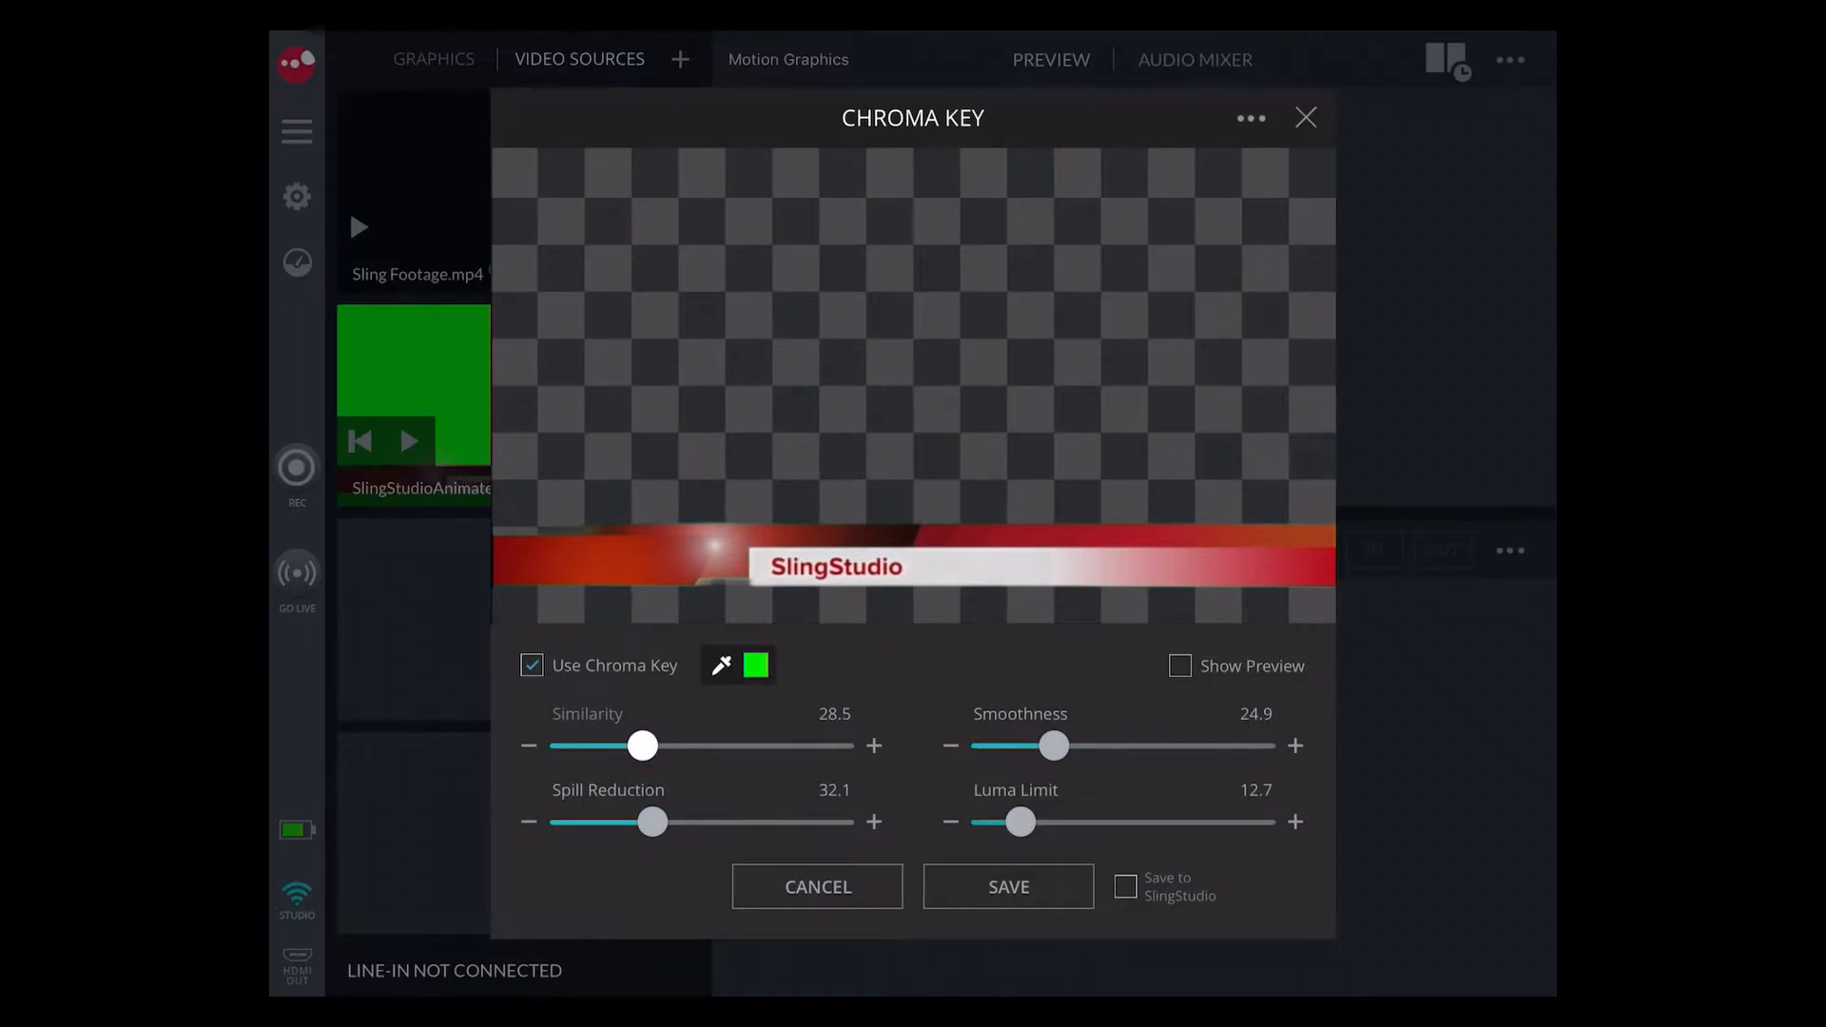
pyautogui.moveTo(642, 746); pyautogui.dragTo(614, 746)
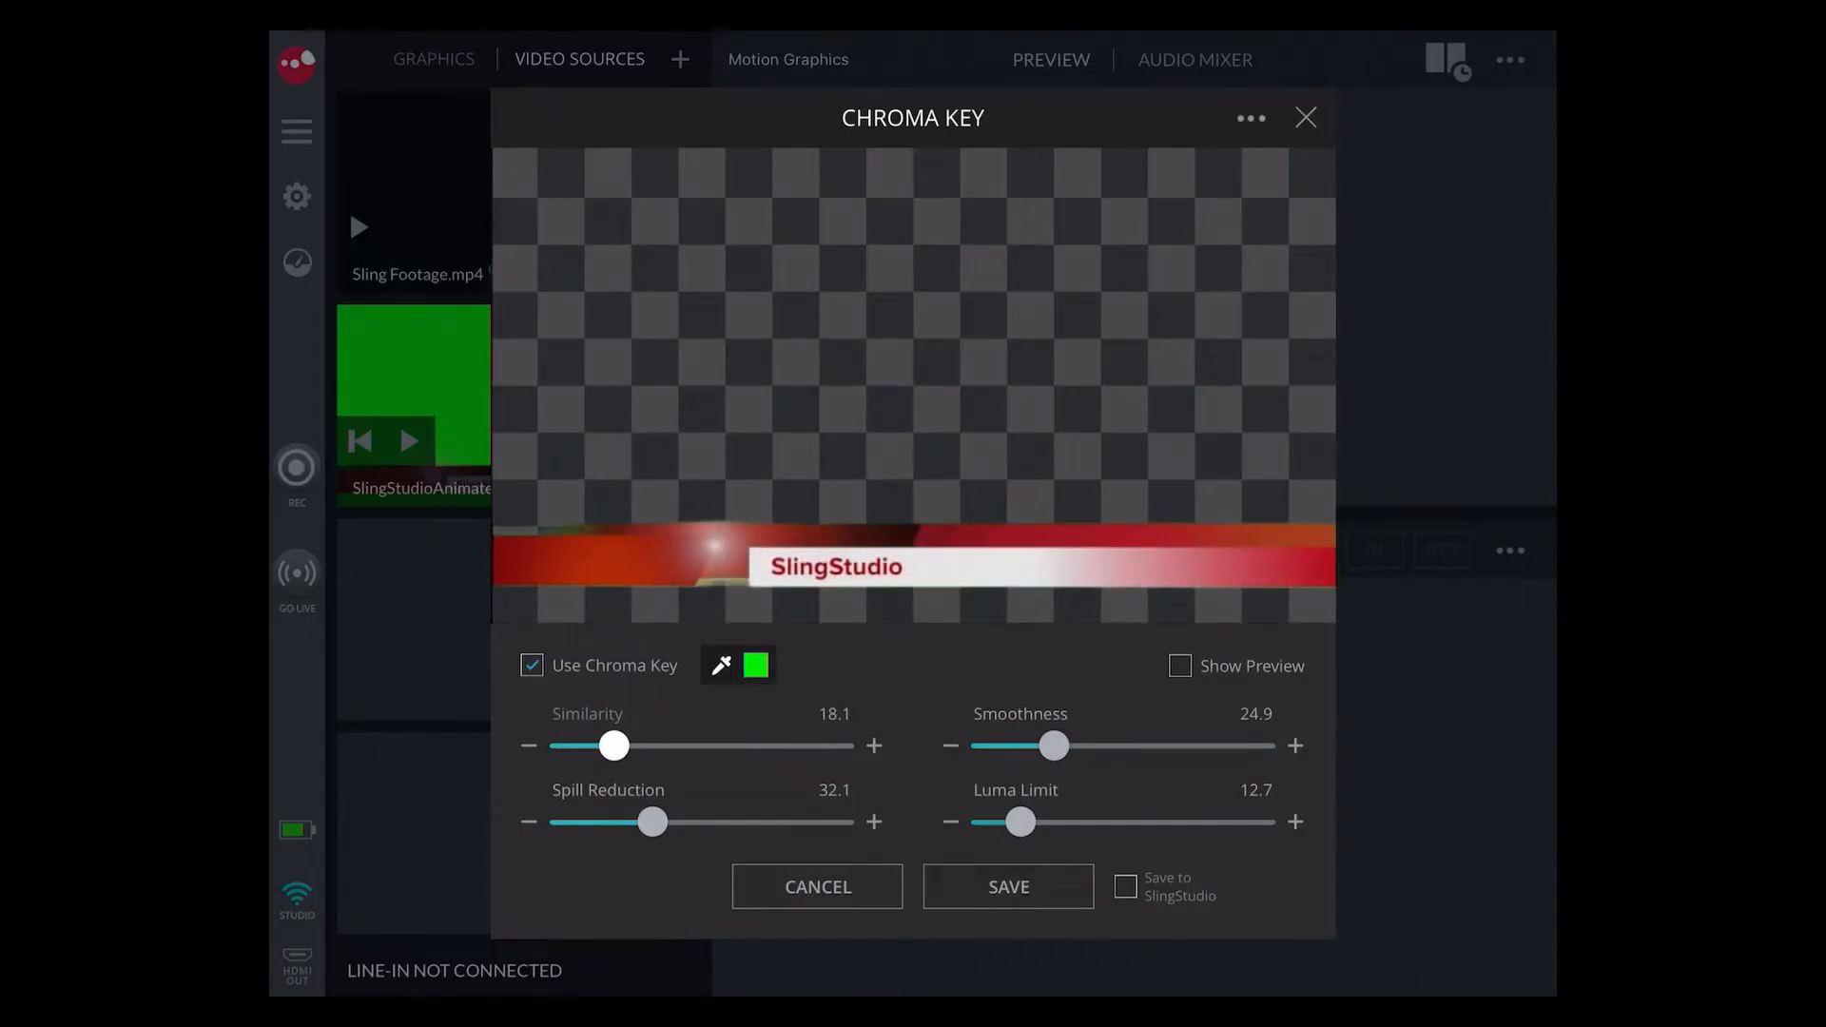
pyautogui.moveTo(613, 746); pyautogui.dragTo(629, 746)
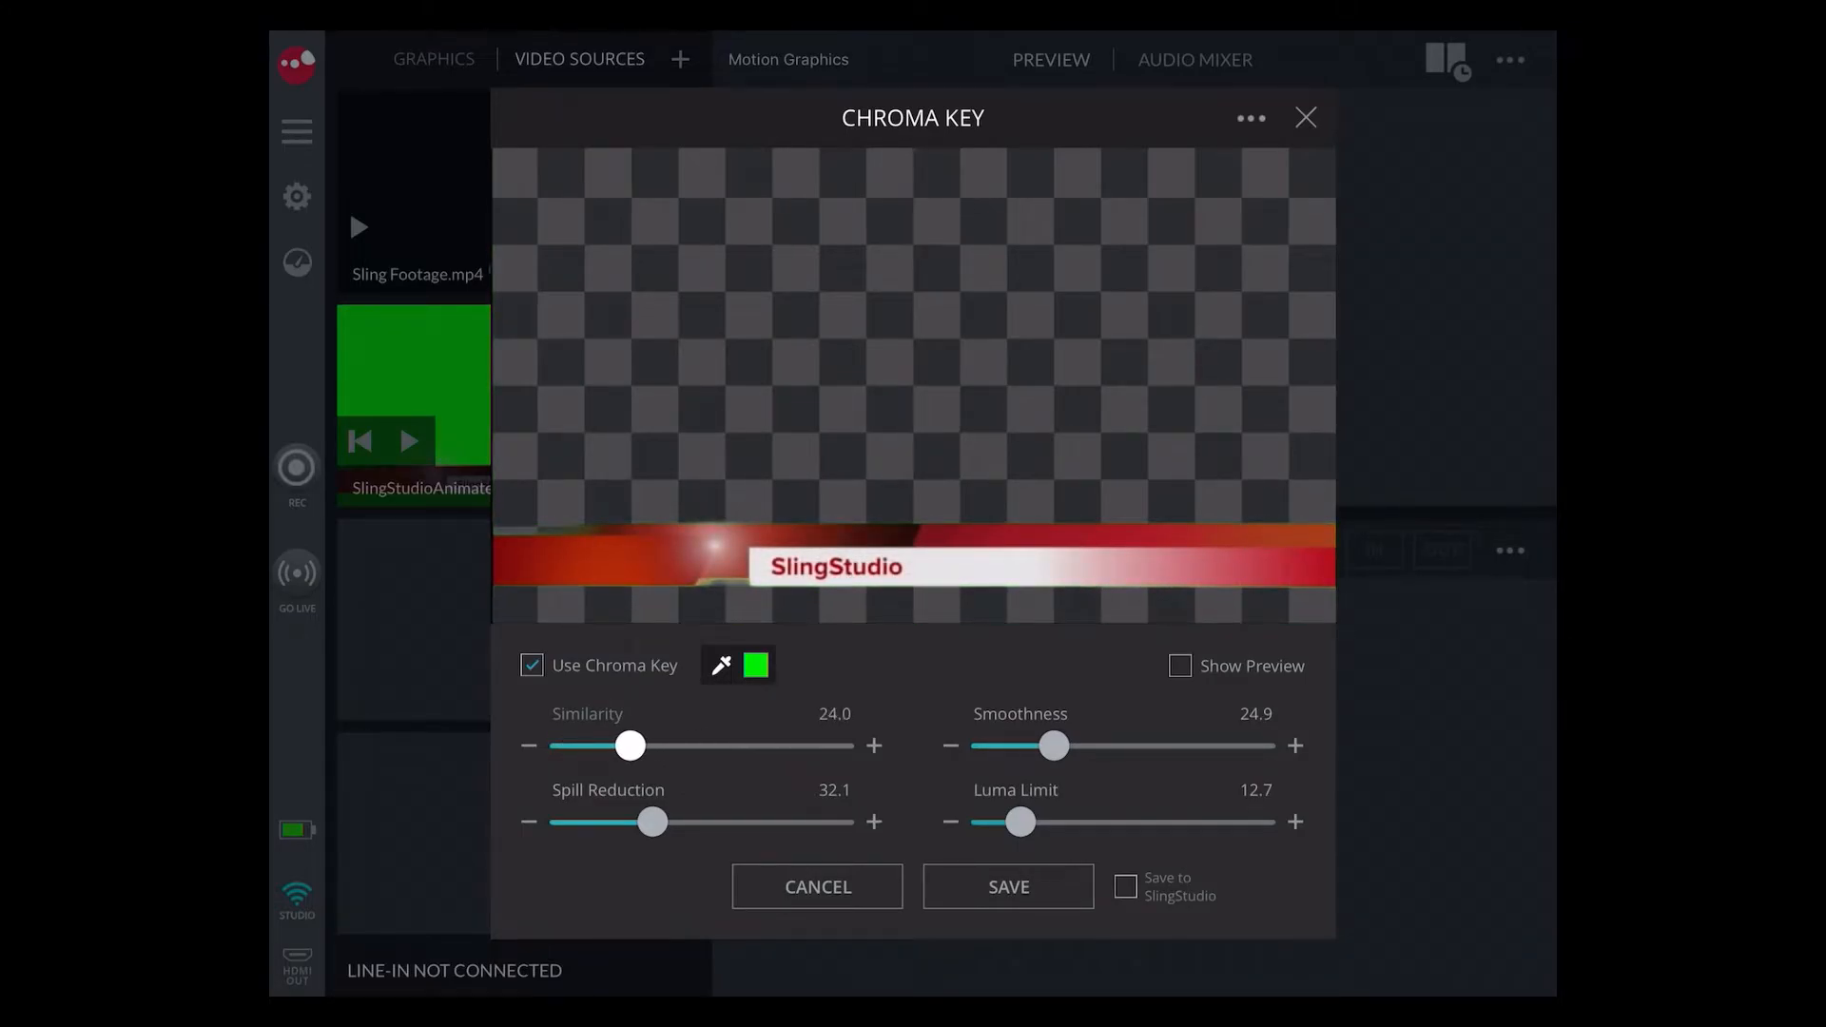
pyautogui.moveTo(1052, 746); pyautogui.dragTo(1158, 746)
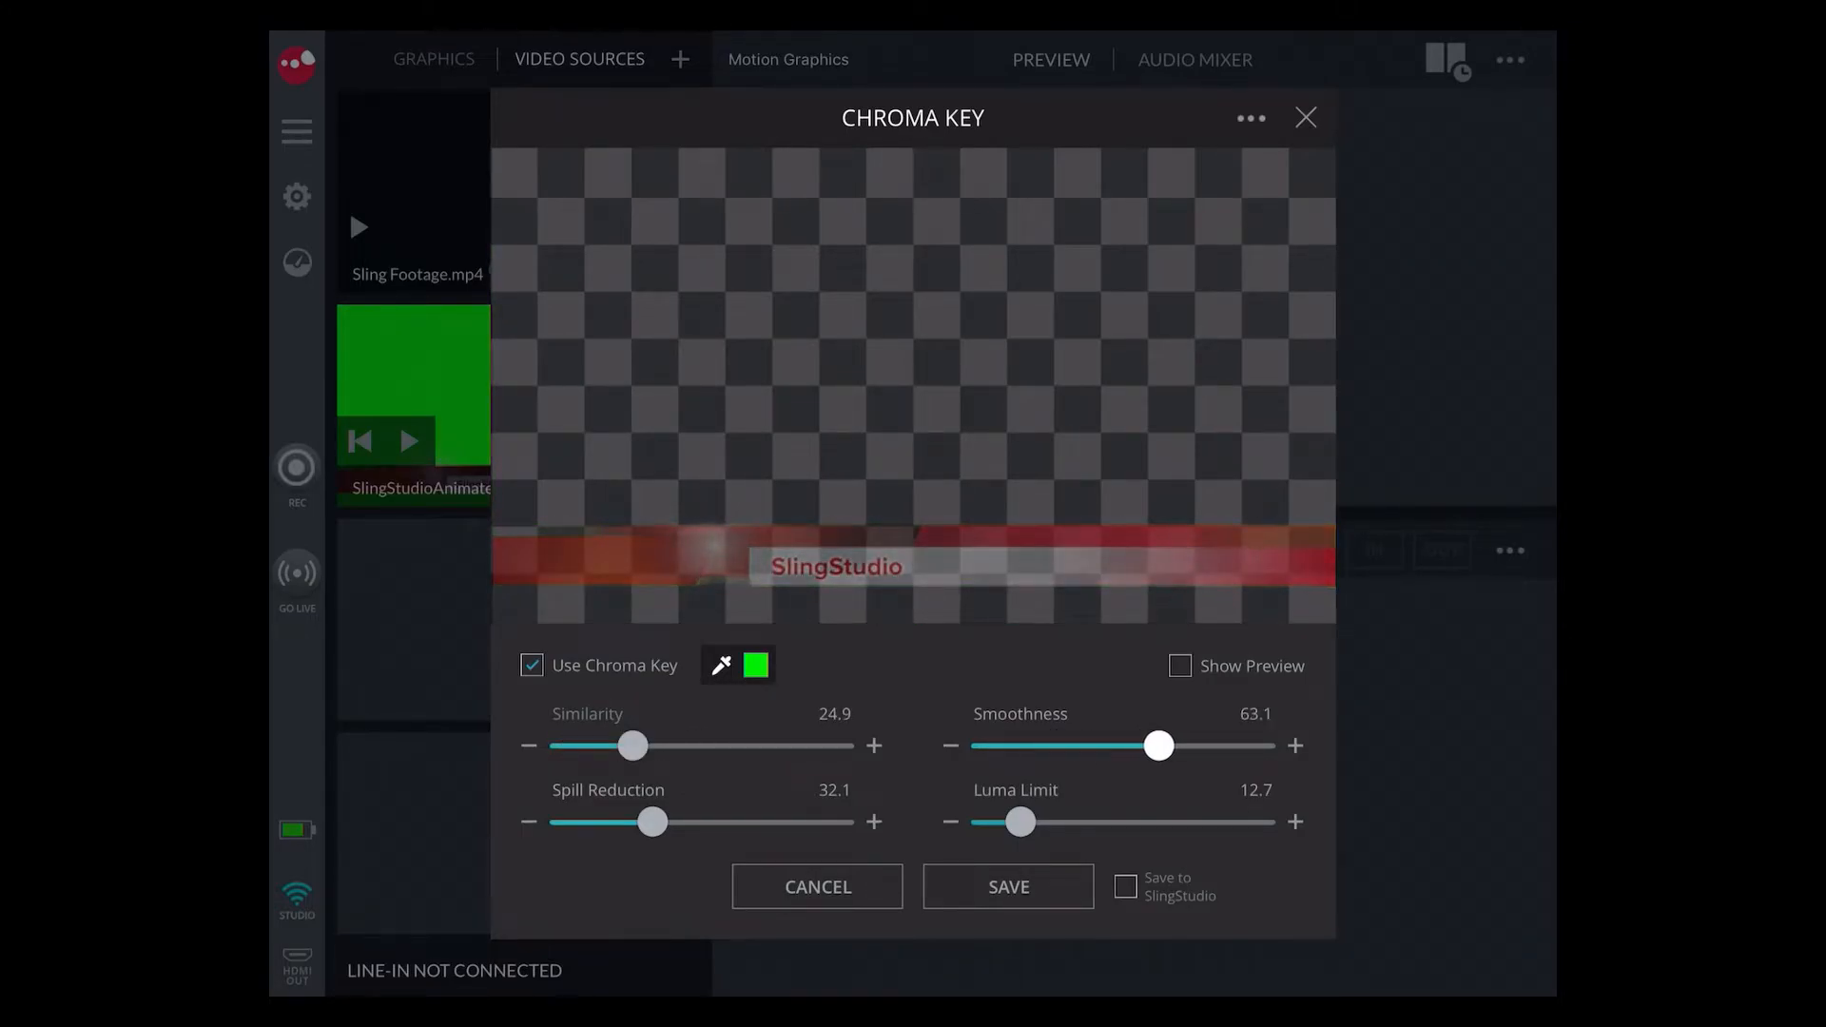
pyautogui.moveTo(1158, 746); pyautogui.dragTo(985, 746)
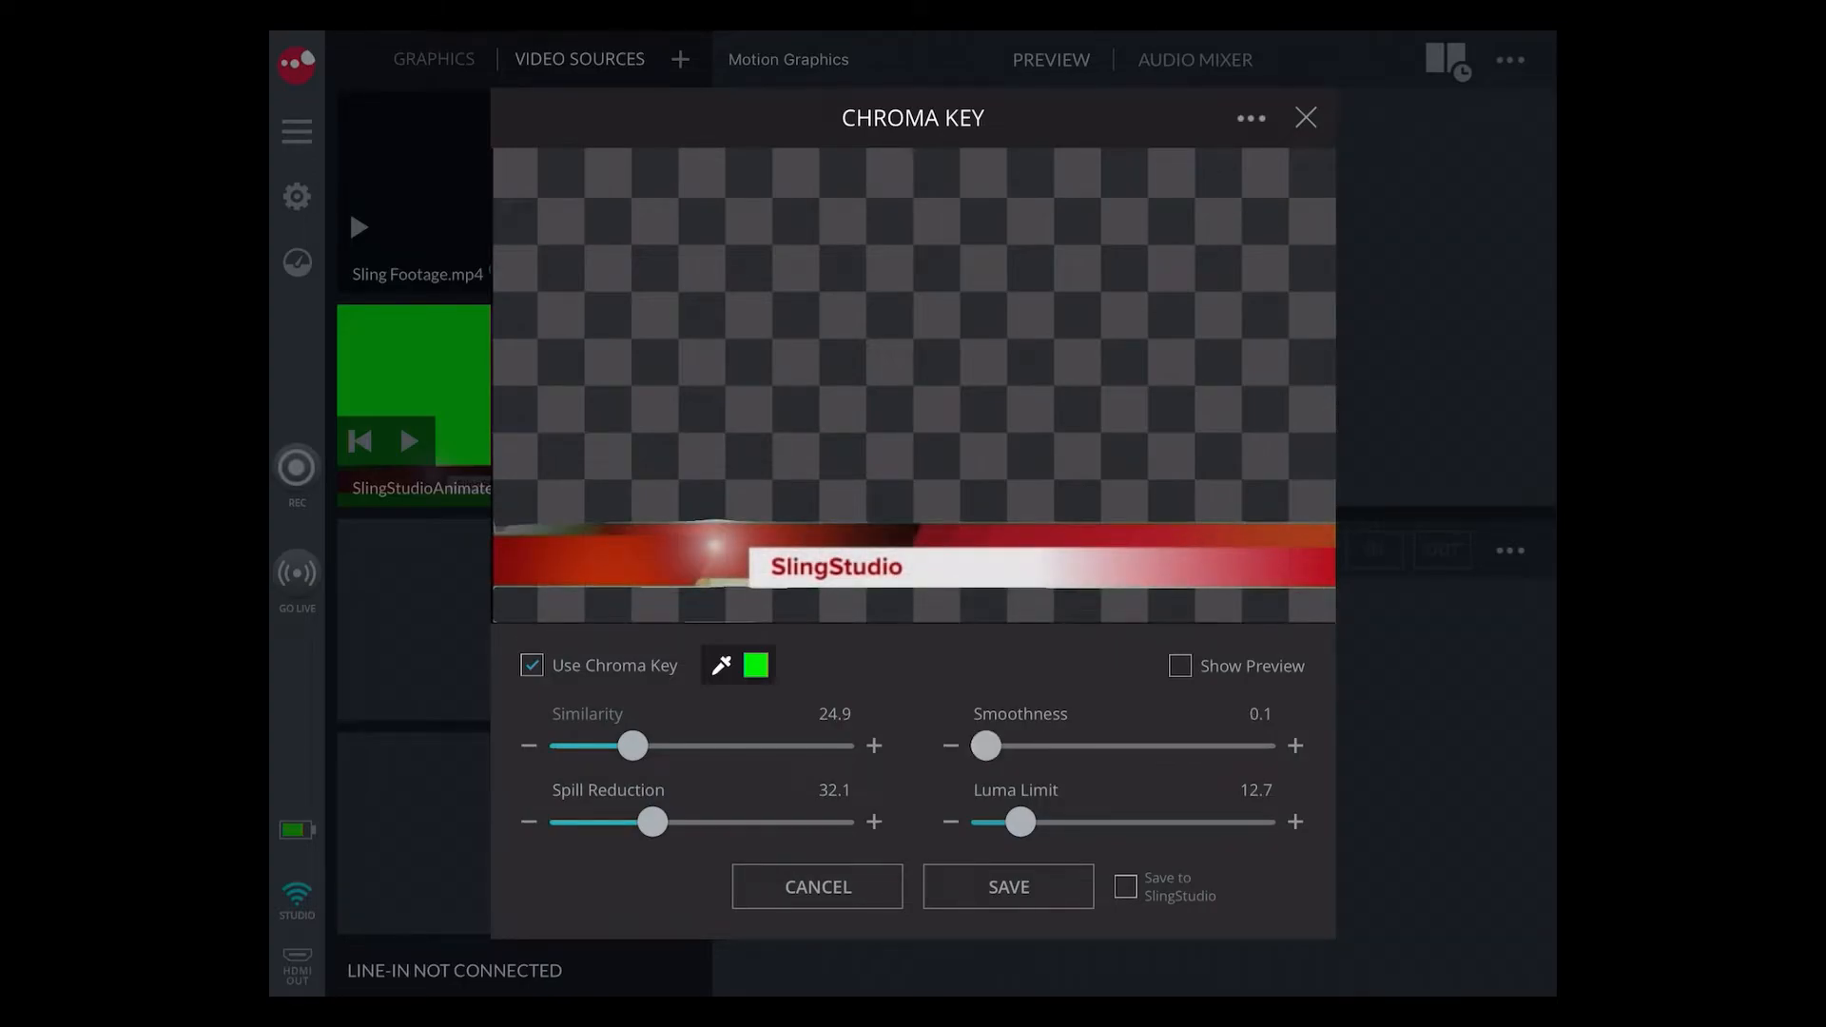
pyautogui.moveTo(986, 746); pyautogui.dragTo(1012, 746)
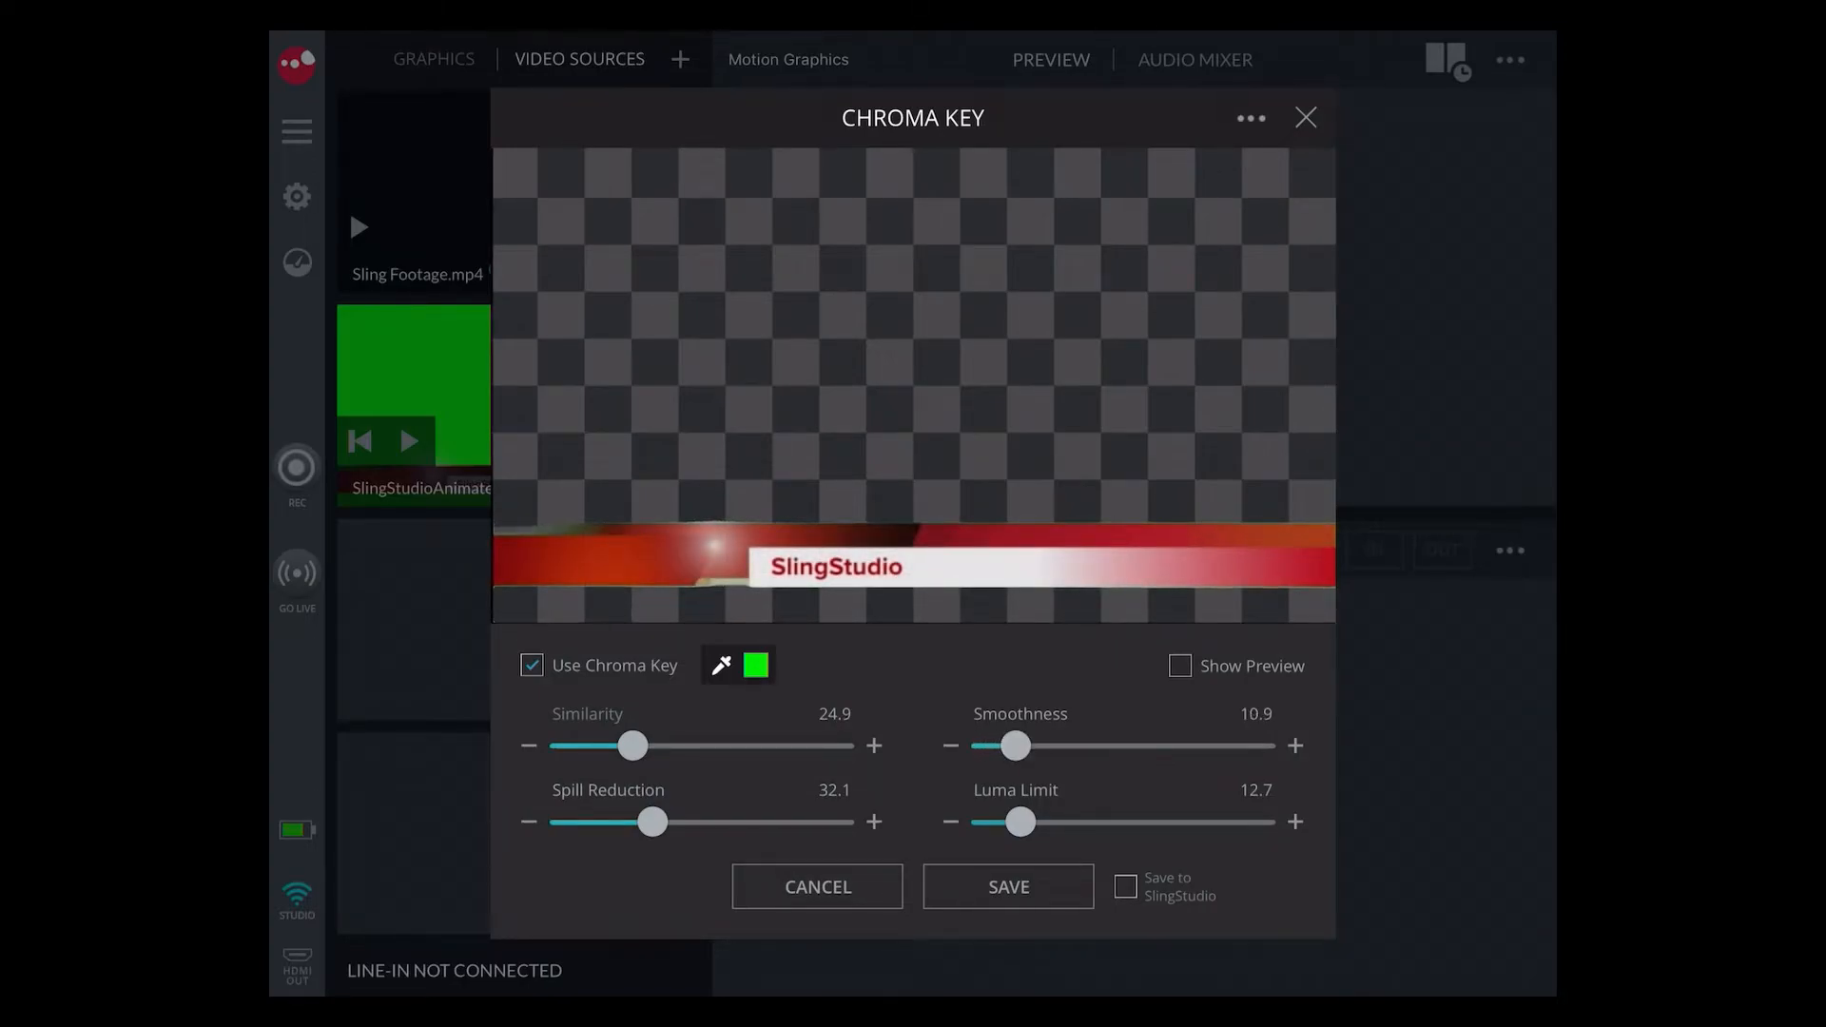
# Step: Drop spill reduction and luma limit to 0.1
pyautogui.moveTo(650, 822); pyautogui.dragTo(627, 822)
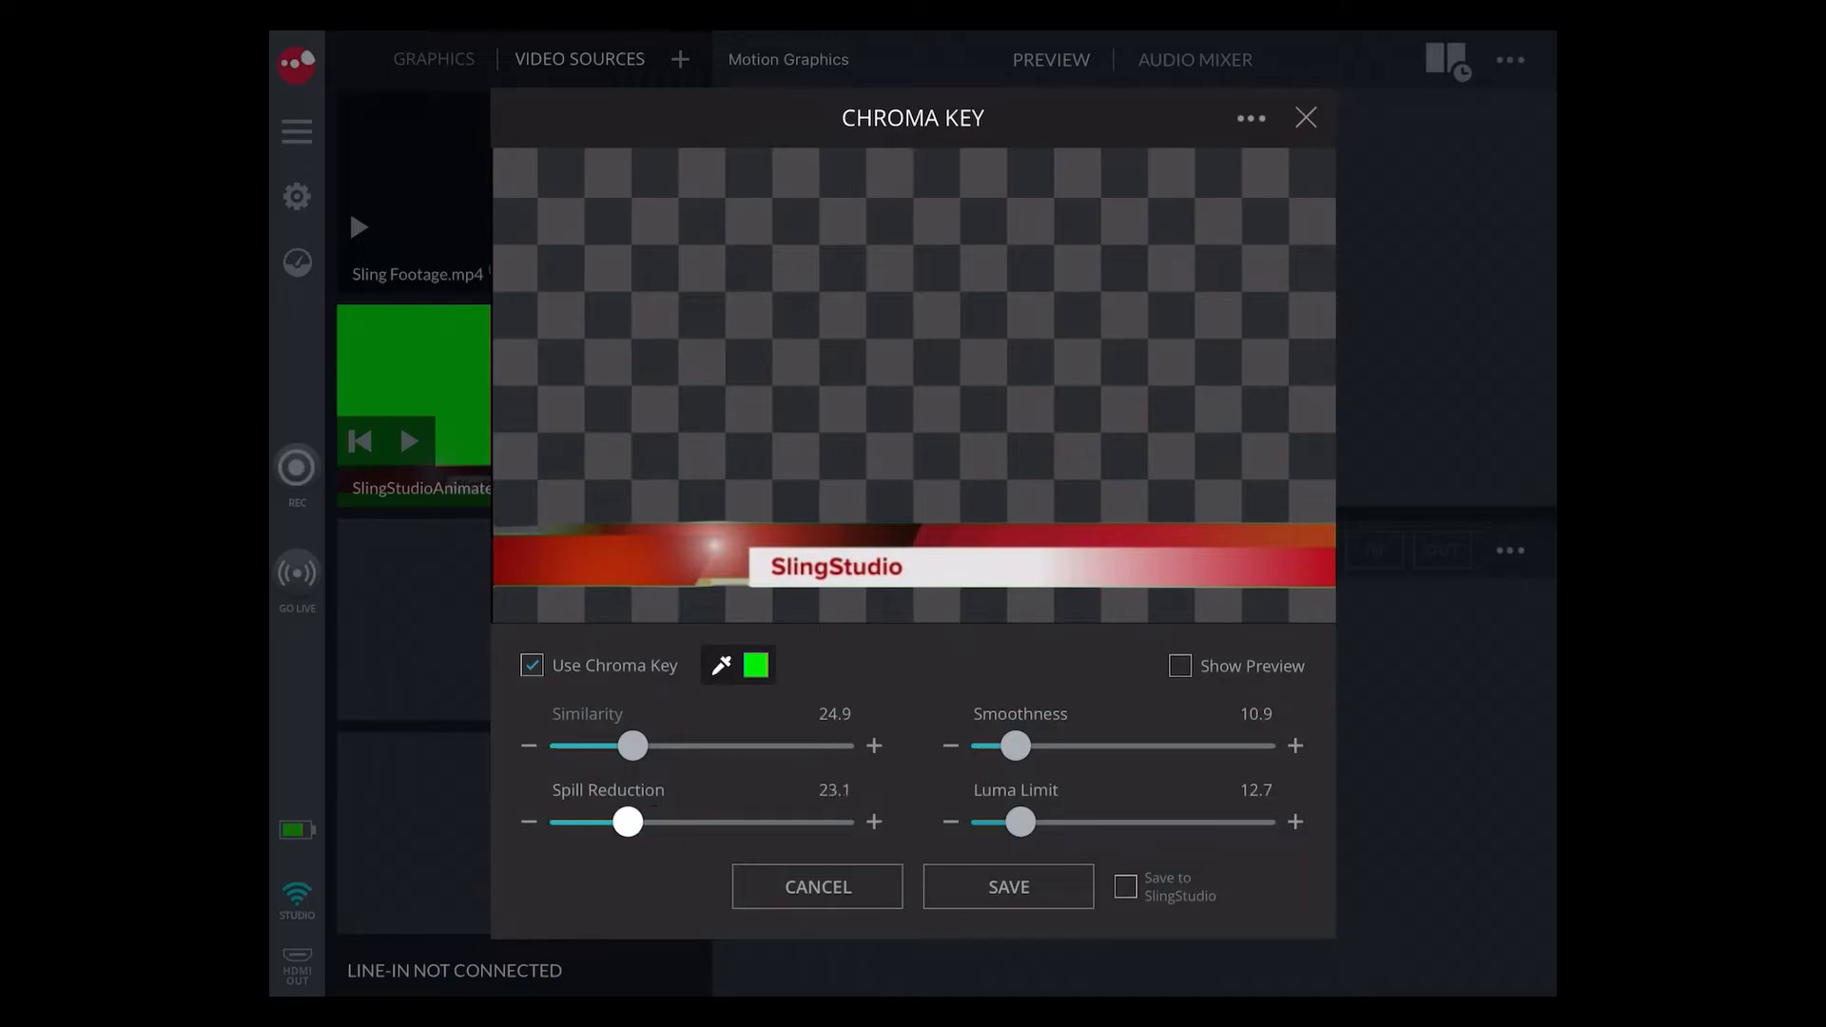
pyautogui.moveTo(627, 821); pyautogui.dragTo(562, 821)
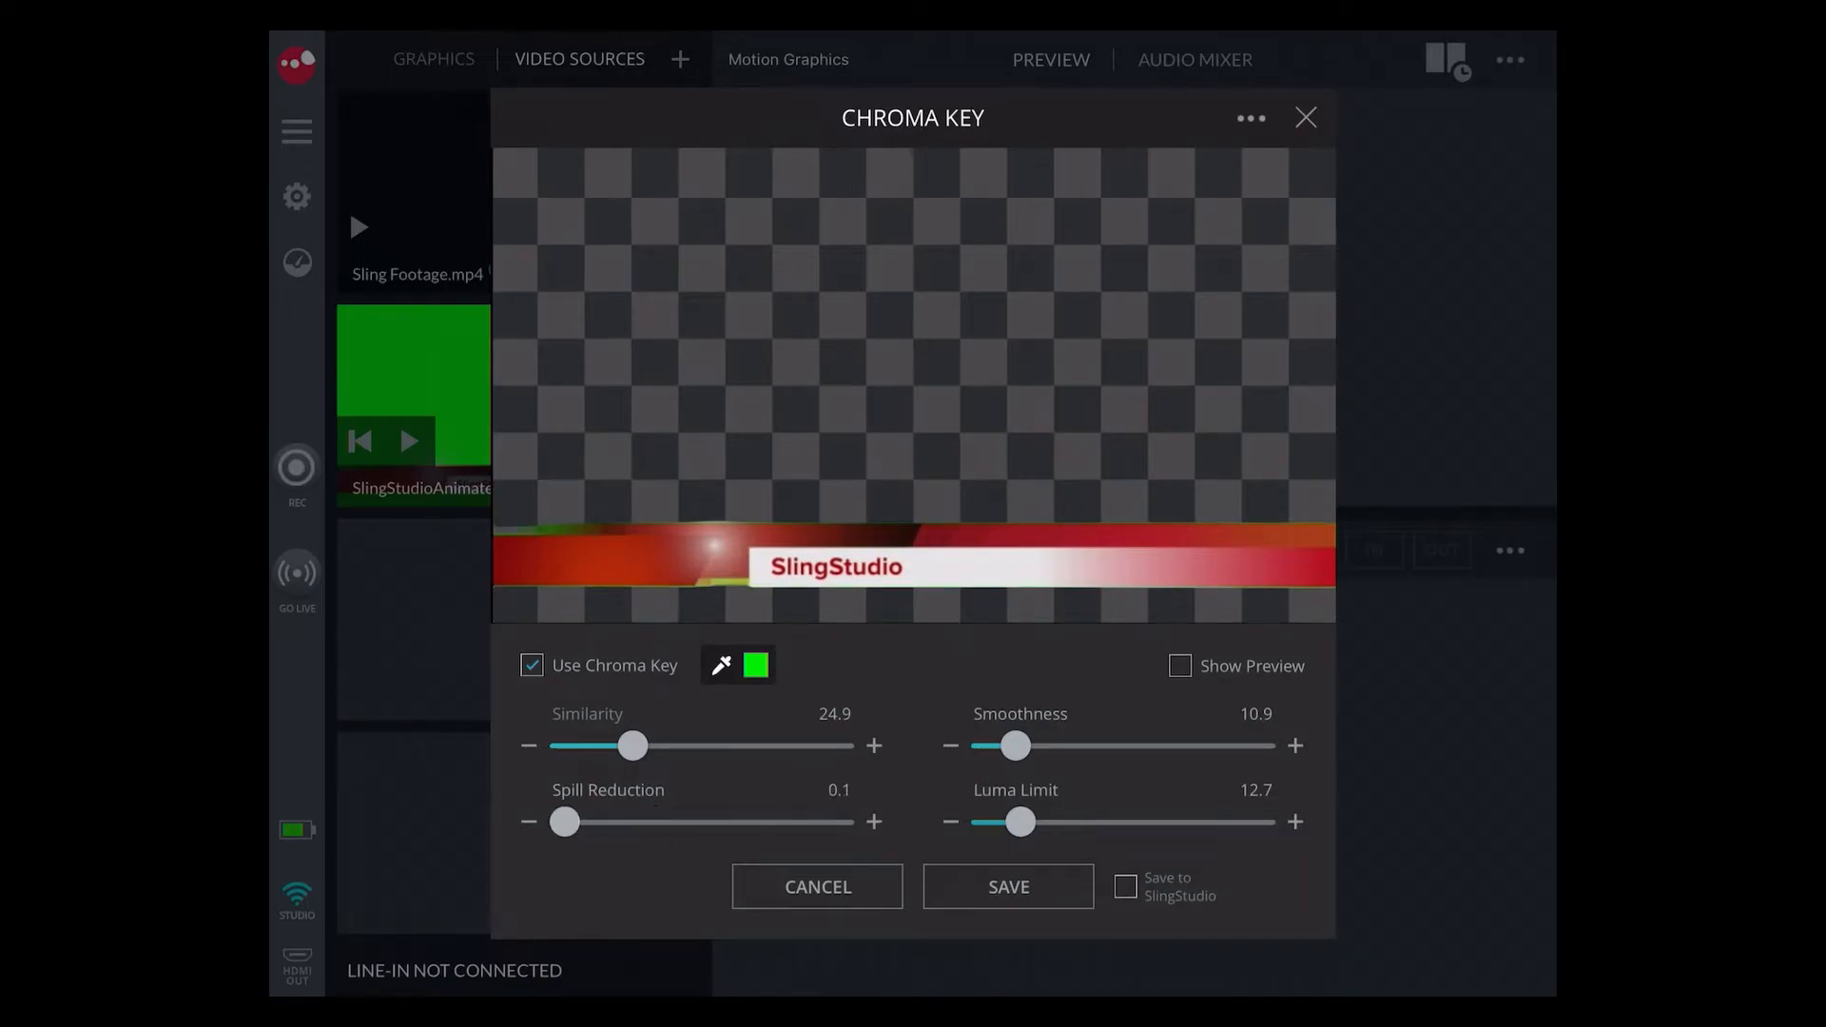
pyautogui.moveTo(1021, 822); pyautogui.dragTo(986, 822)
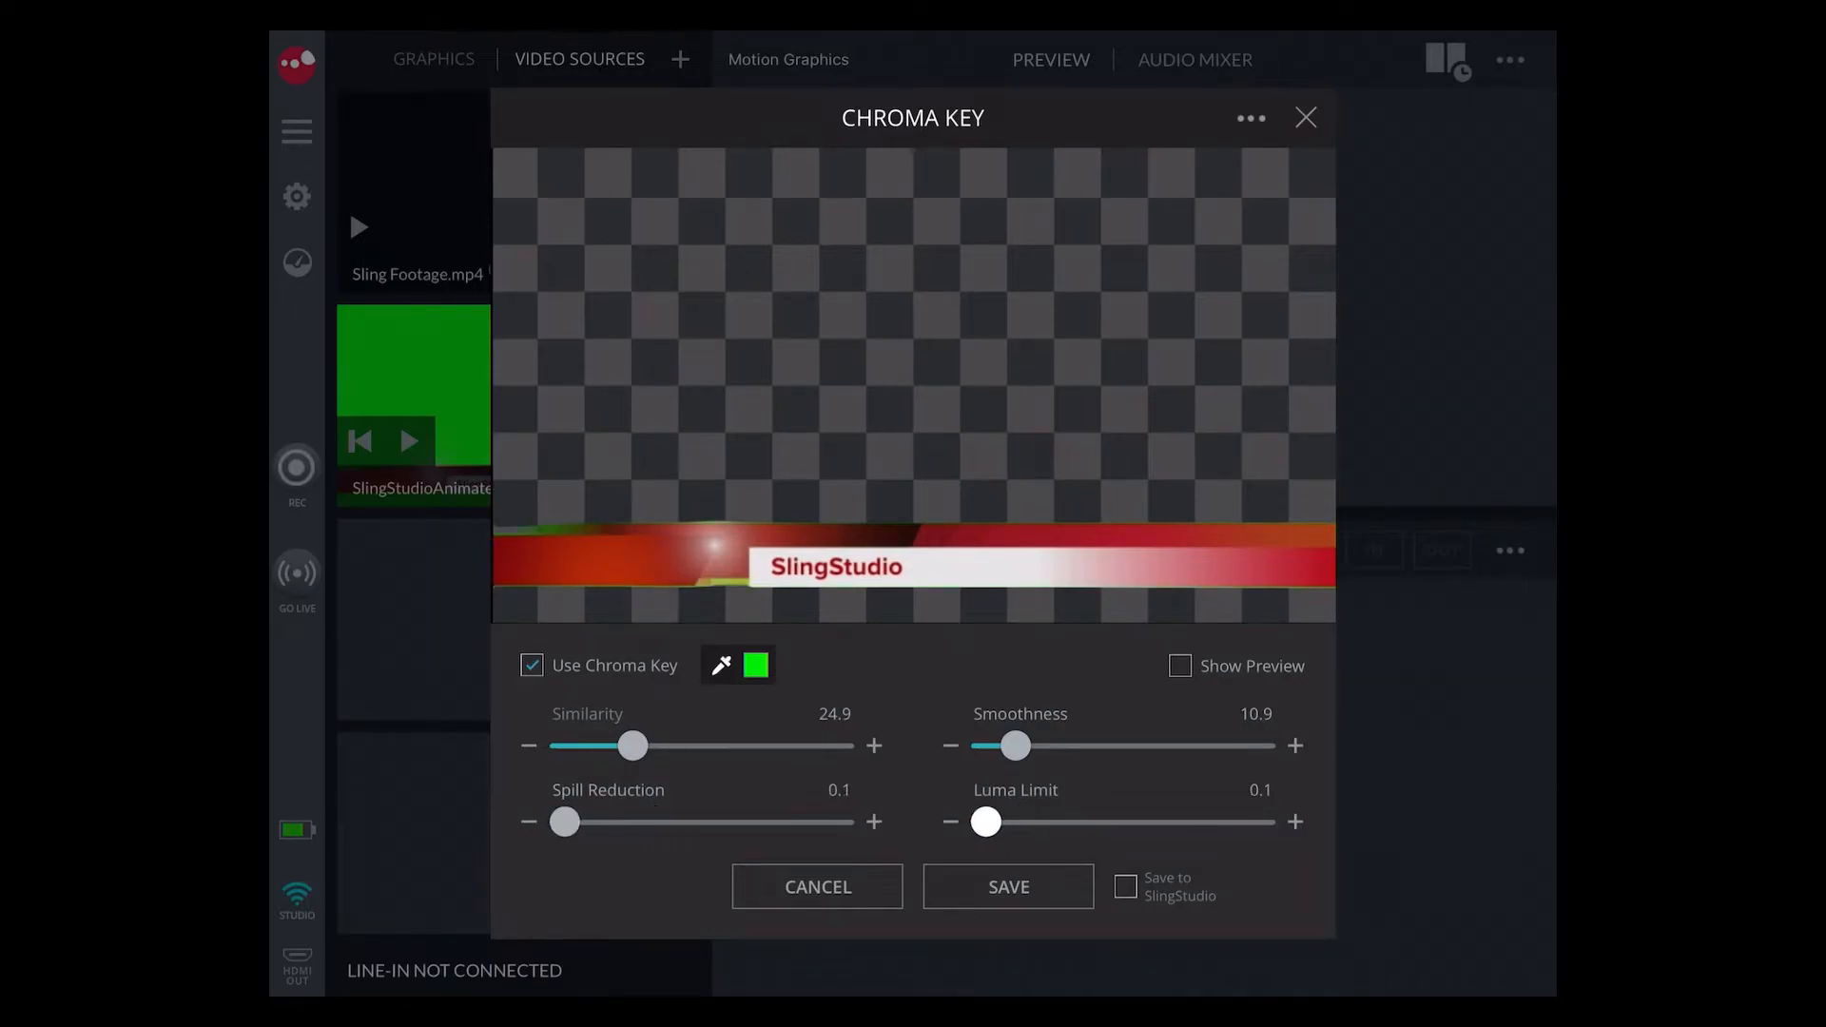